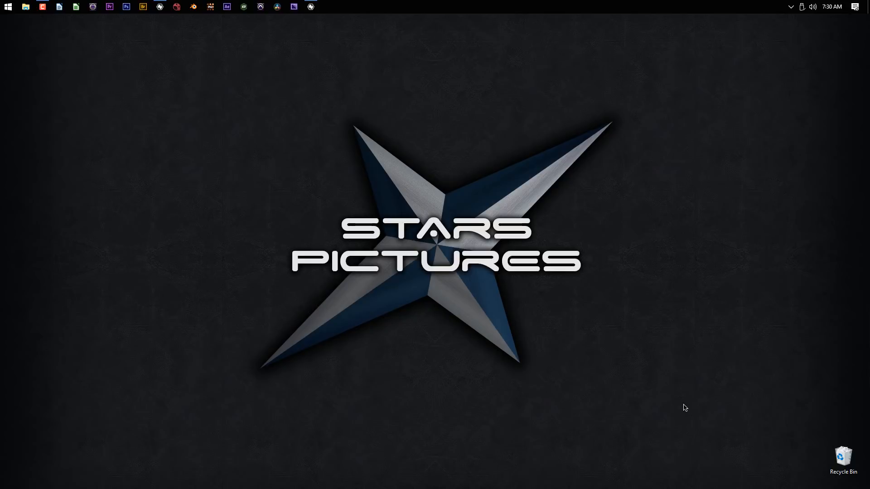
mouse_move(678, 406)
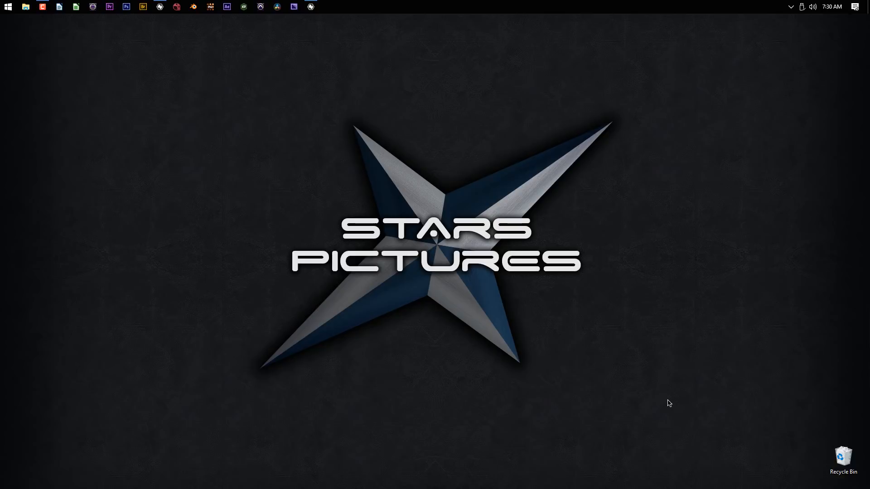
mouse_move(596, 340)
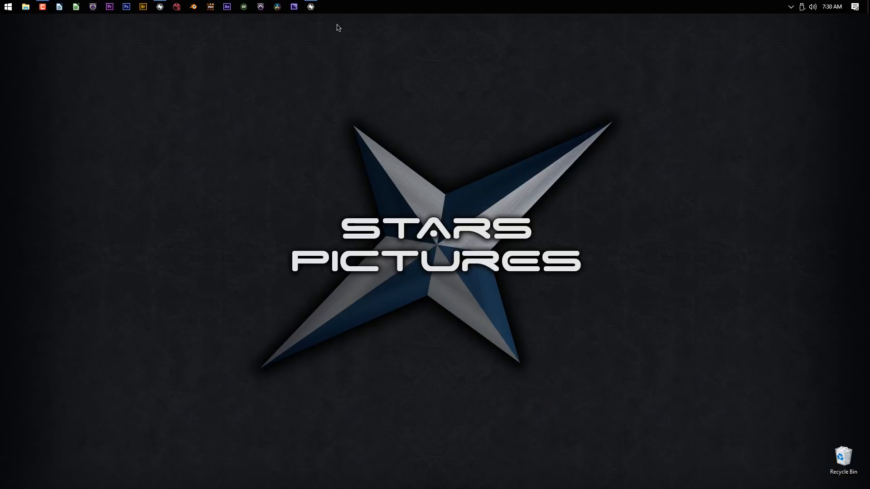
Bring Natron forward, step through the city footage and select the Read2 fire source node.
left_click(310, 6)
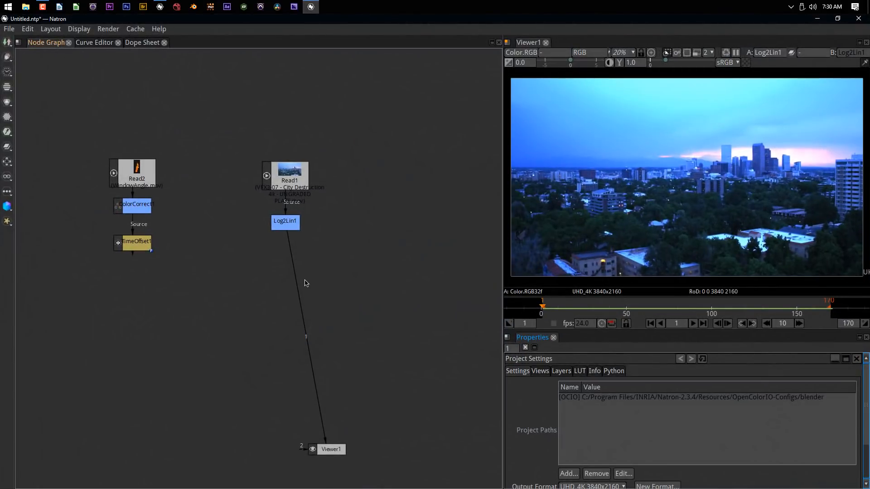
mouse_move(211, 345)
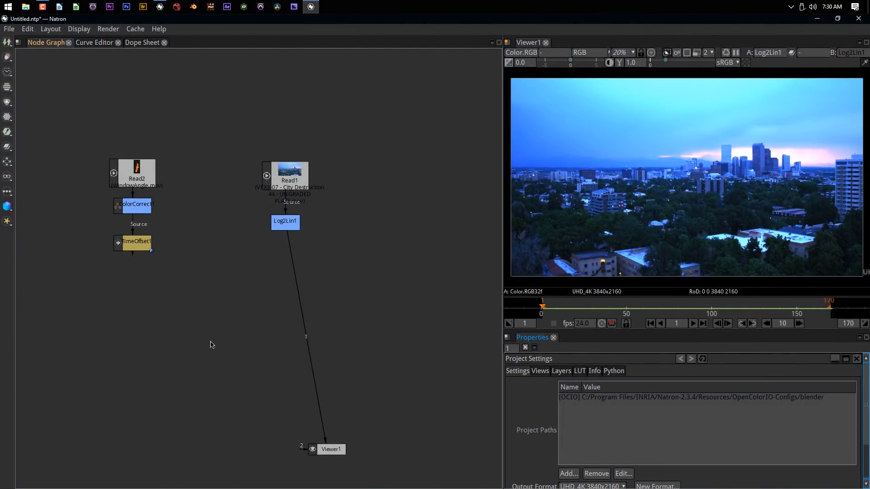
mouse_move(713, 226)
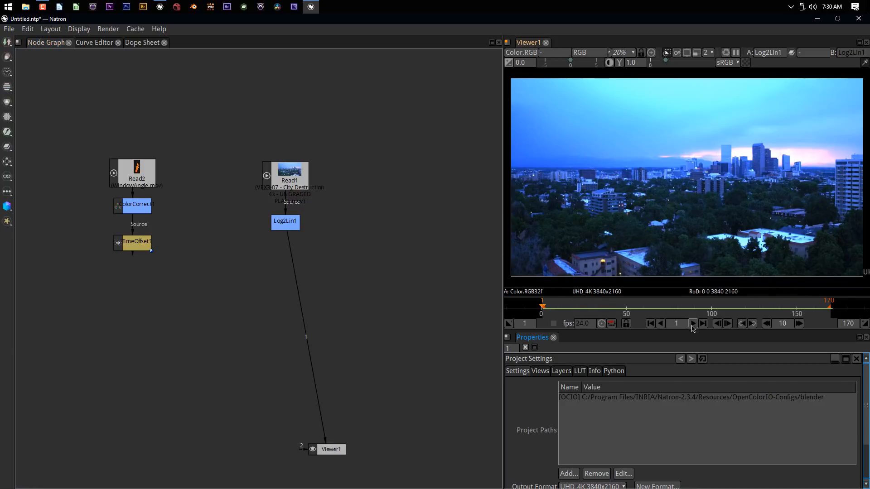
left_click(692, 324)
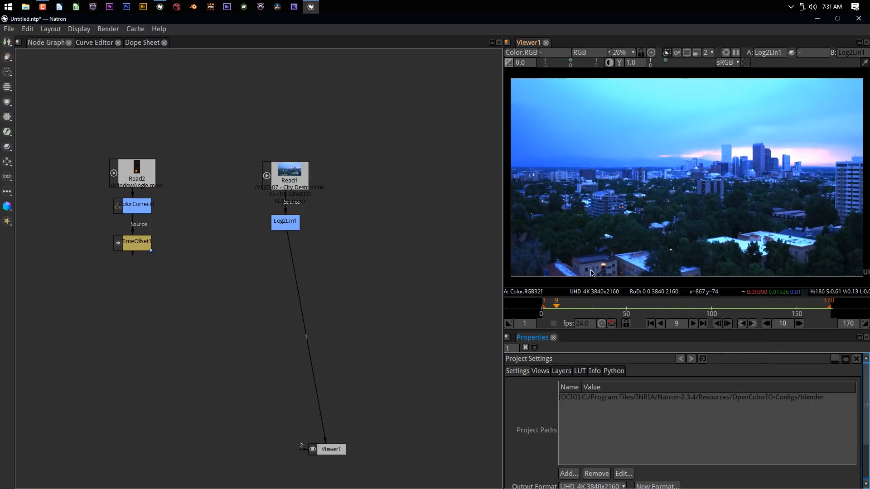
mouse_move(594, 254)
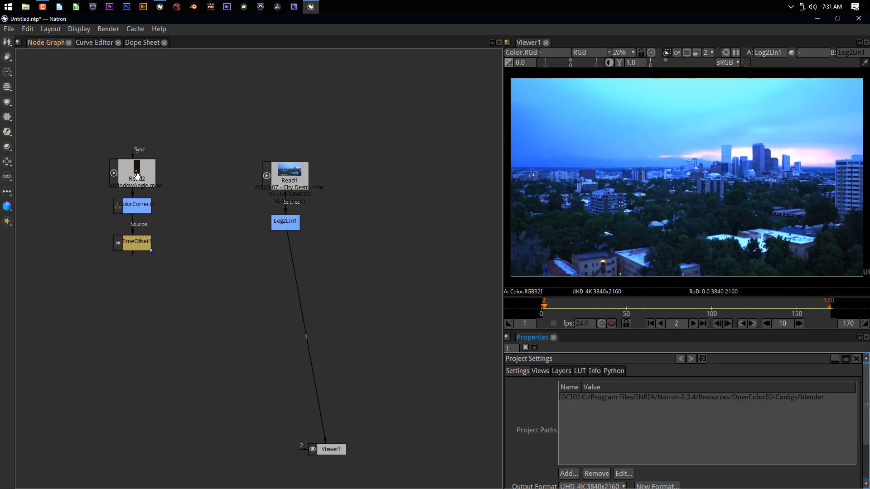
left_click(137, 242)
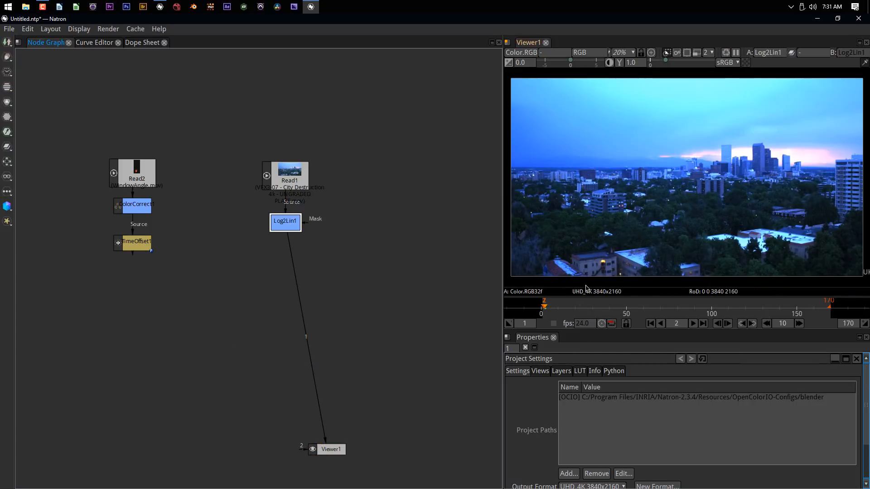
mouse_move(714, 198)
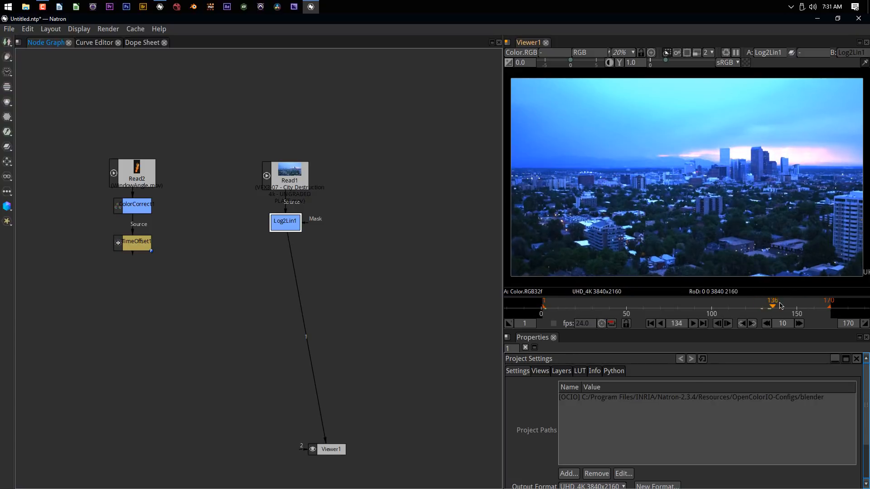
Scrub the drone shot back to its start and launch Blender from the taskbar.
left_click_drag(772, 304, 759, 304)
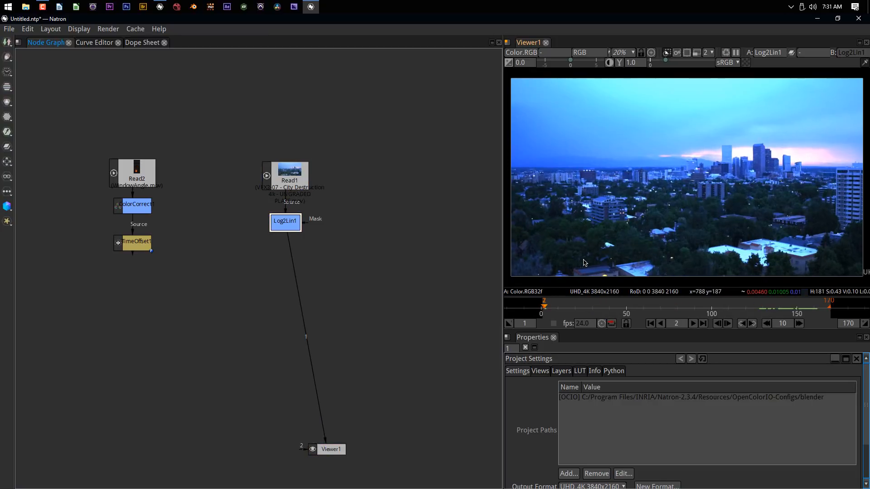
left_click(285, 222)
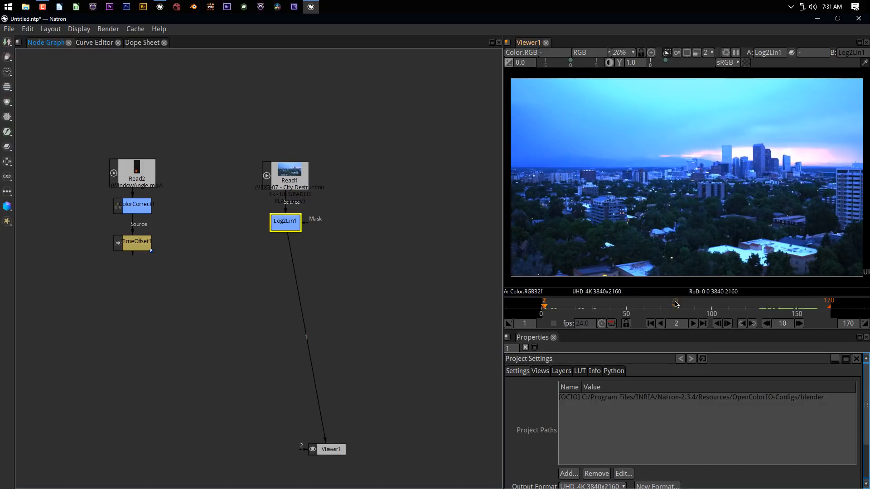
mouse_move(654, 329)
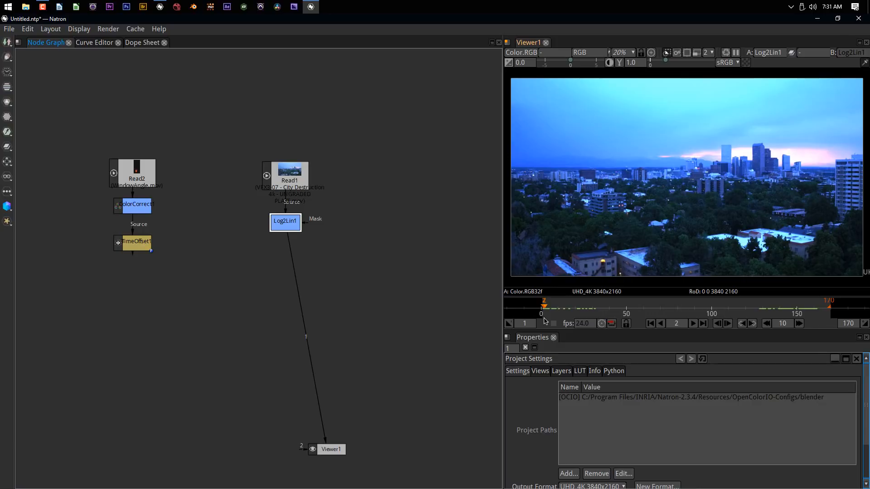
mouse_move(212, 370)
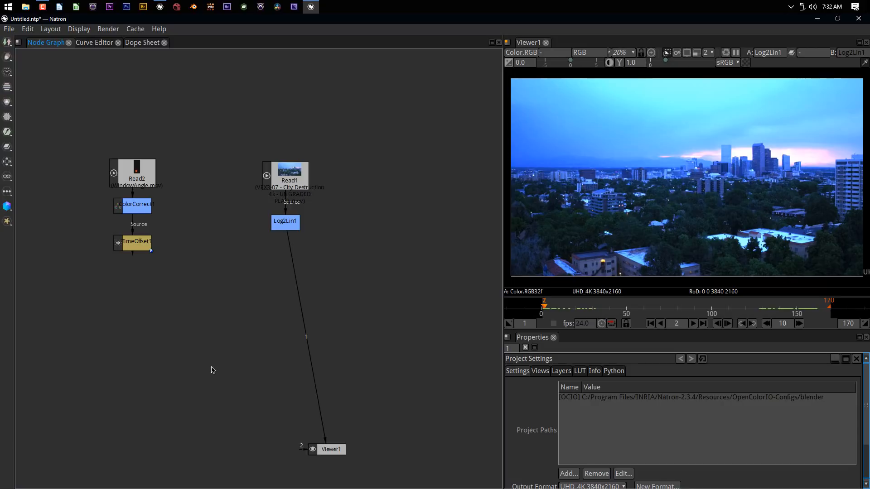
mouse_move(217, 364)
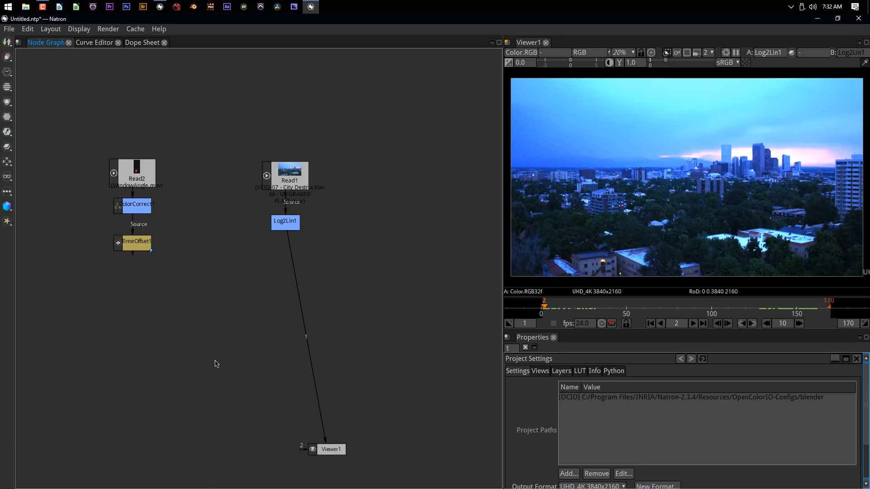
mouse_move(701, 186)
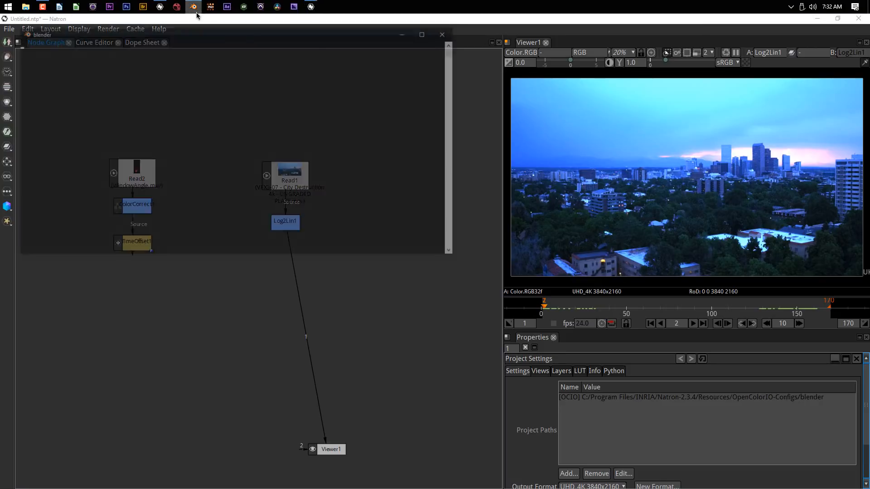
Play the Card3DTest scene in Blender, return to the first frame and bring up the layout list.
left_click(194, 7)
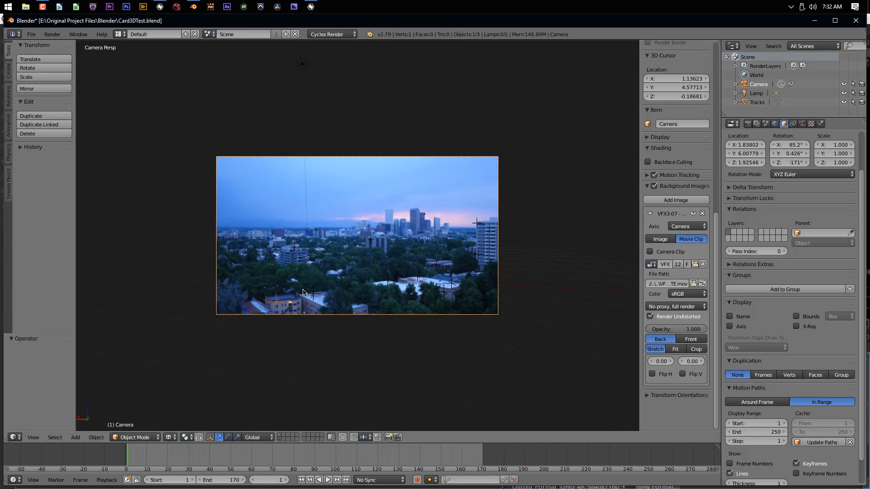
left_click(327, 479)
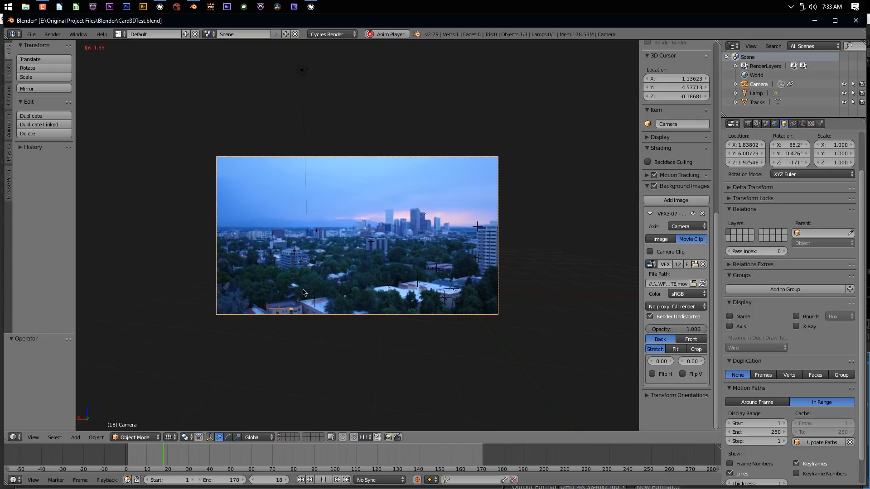
left_click(327, 481)
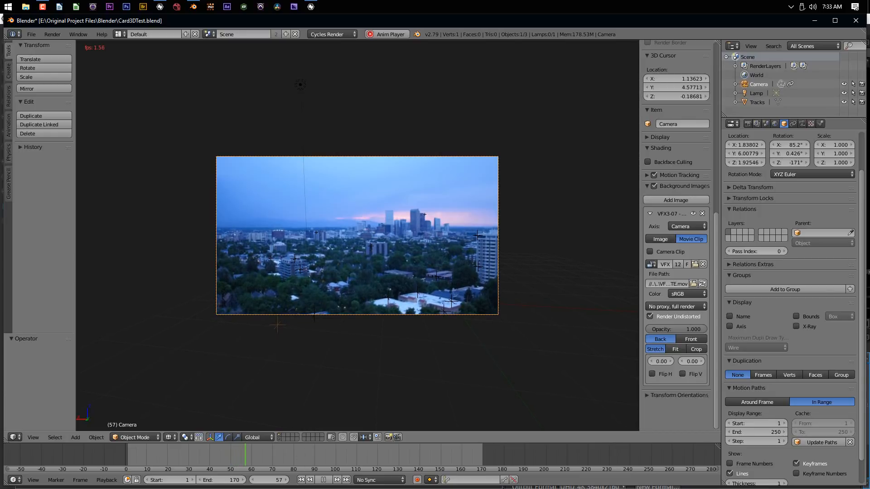
left_click(301, 480)
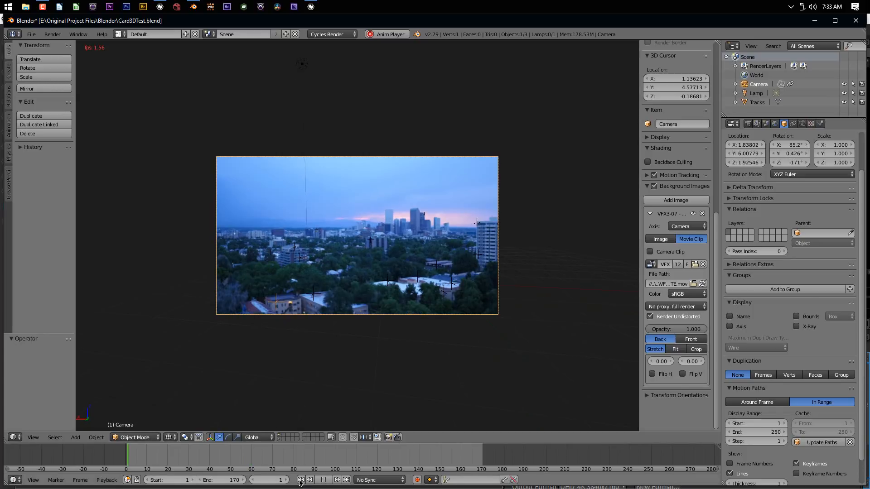
left_click(316, 479)
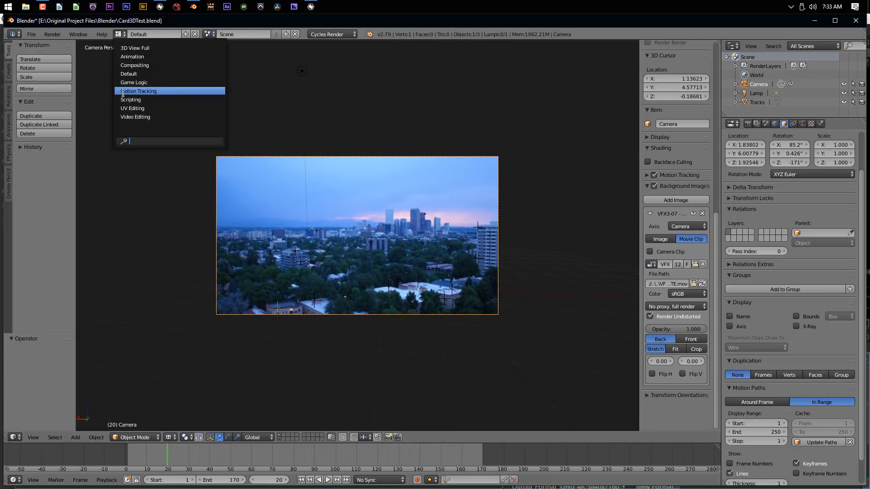
Switch to Motion Tracking and build a vertex cloud via 3D Markers to Mesh.
left_click(138, 90)
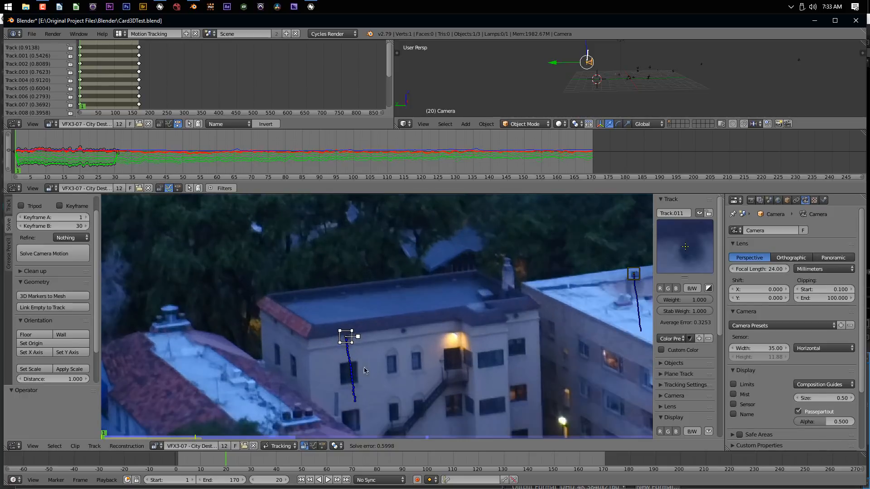
mouse_move(341, 388)
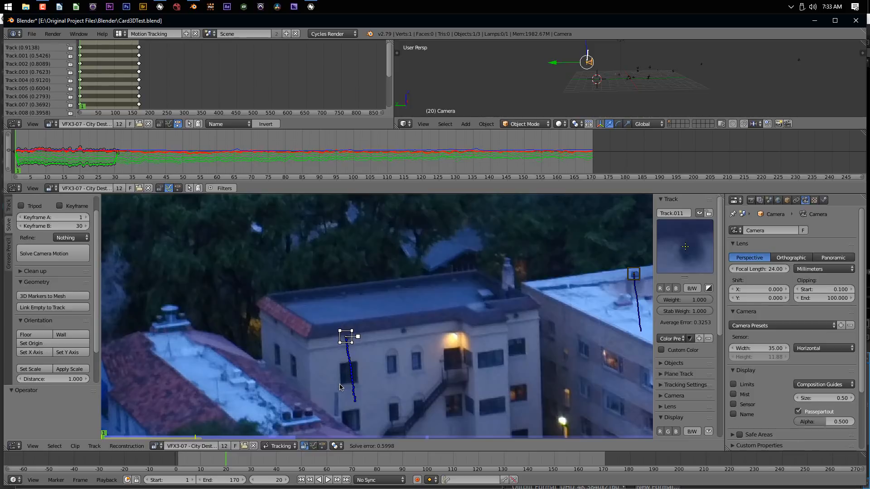
mouse_move(361, 333)
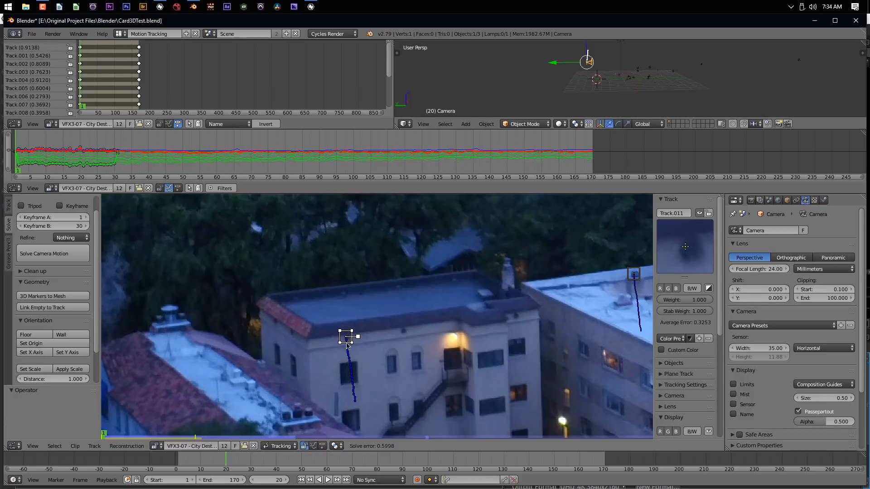
mouse_move(364, 464)
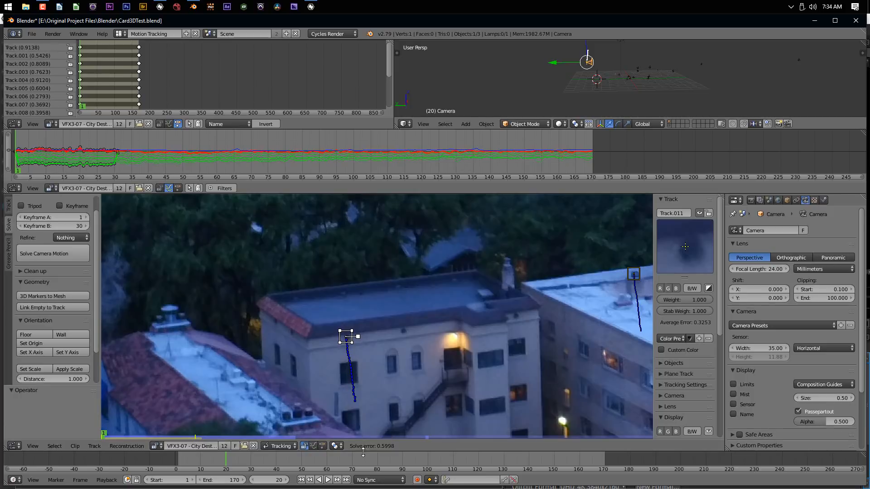
mouse_move(374, 463)
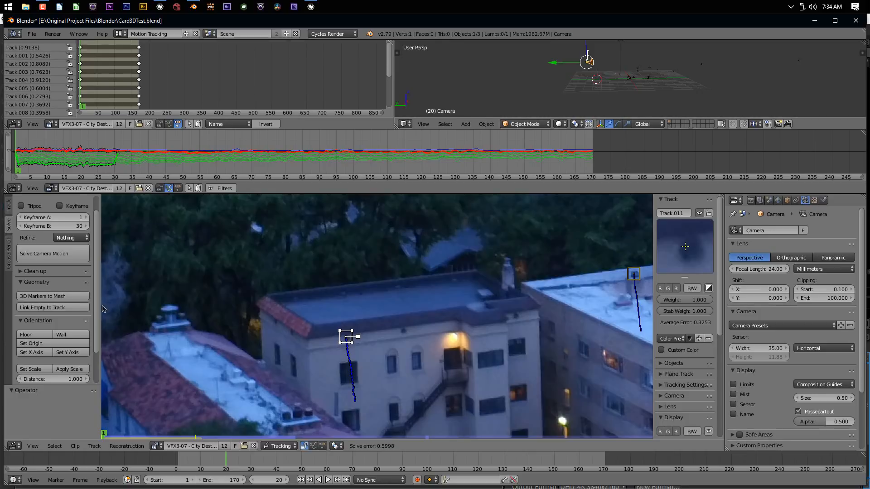
mouse_move(347, 347)
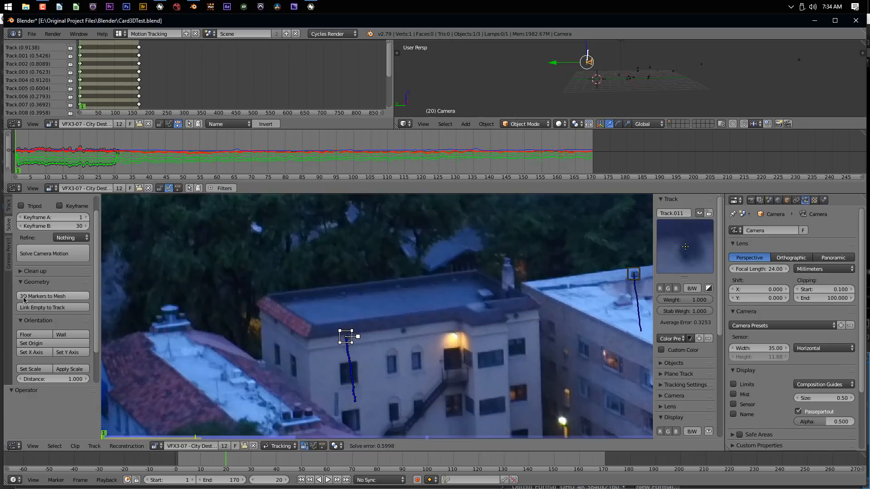
mouse_move(25, 300)
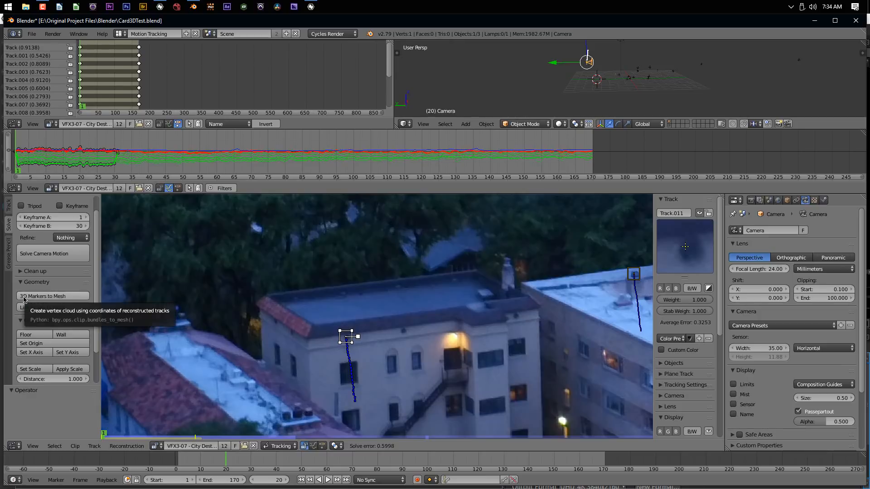
left_click(43, 296)
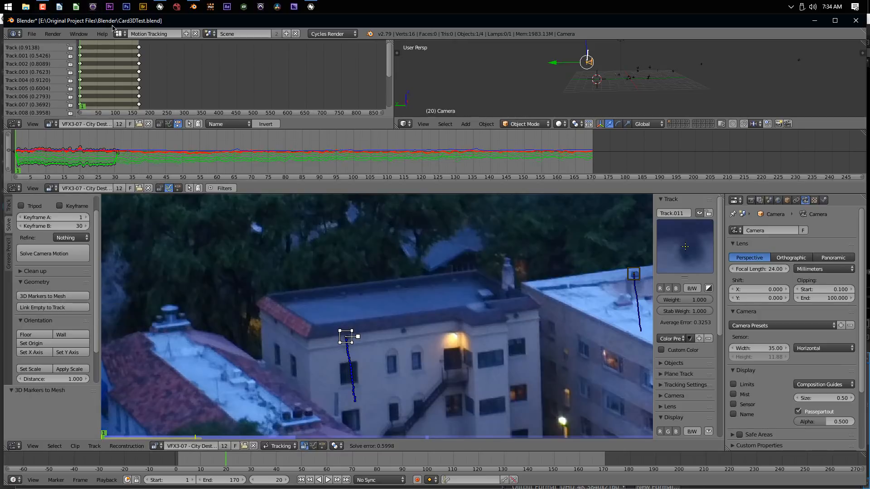
Return to the Default layout and select the new Tracks.001 point mesh for editing.
left_click(119, 34)
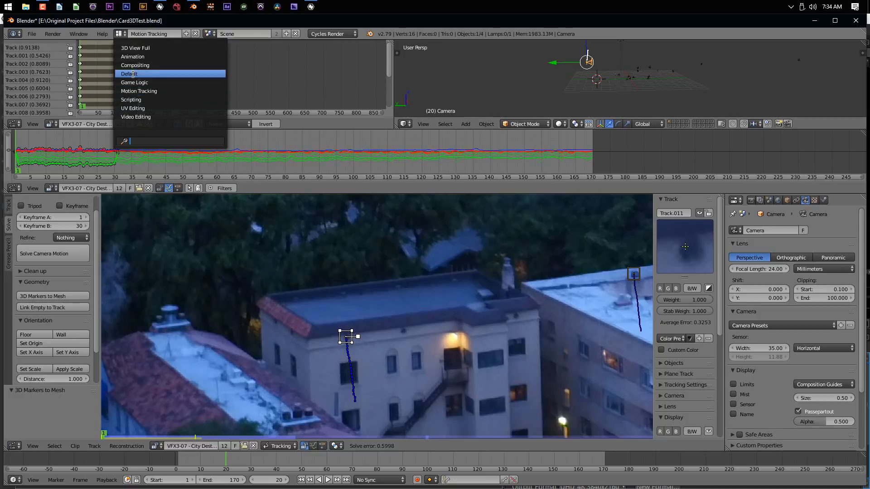
left_click(129, 73)
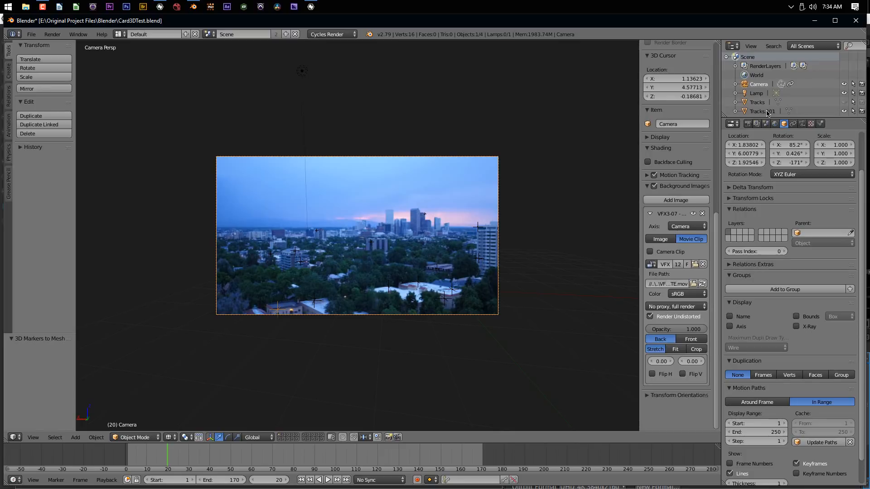
left_click(760, 111)
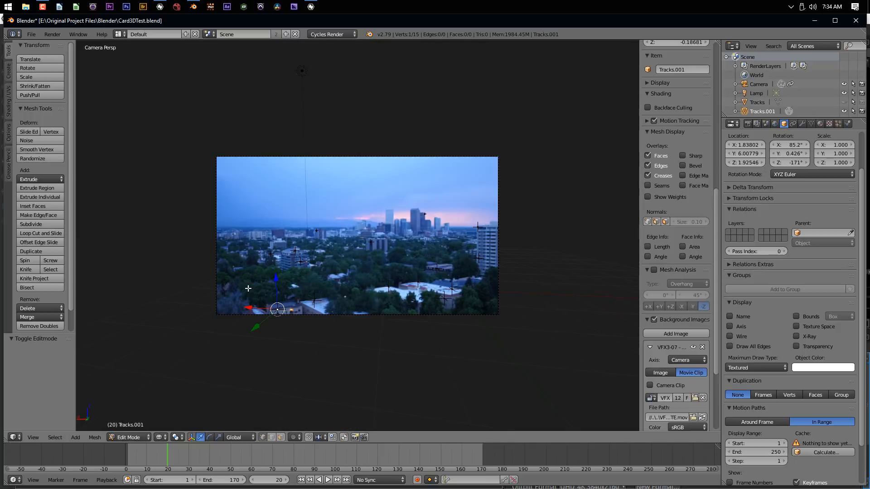
mouse_move(295, 301)
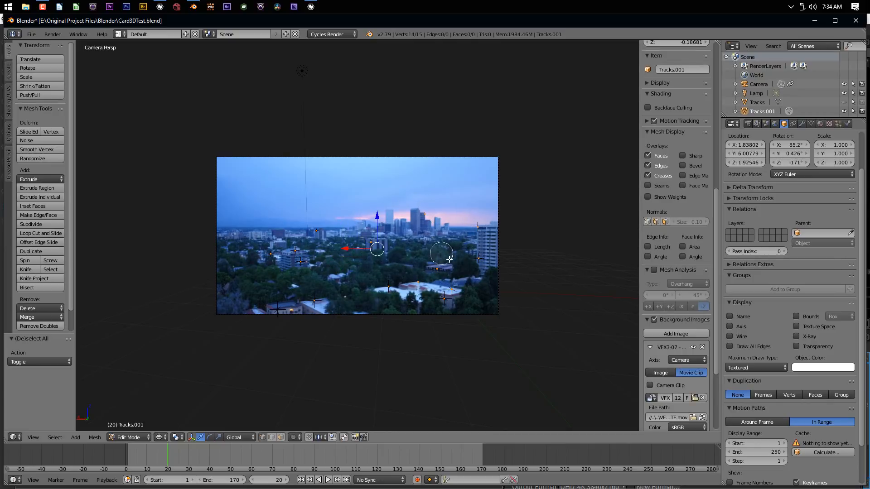
Delete the selected track vertices, leaving only the window track point.
key("X")
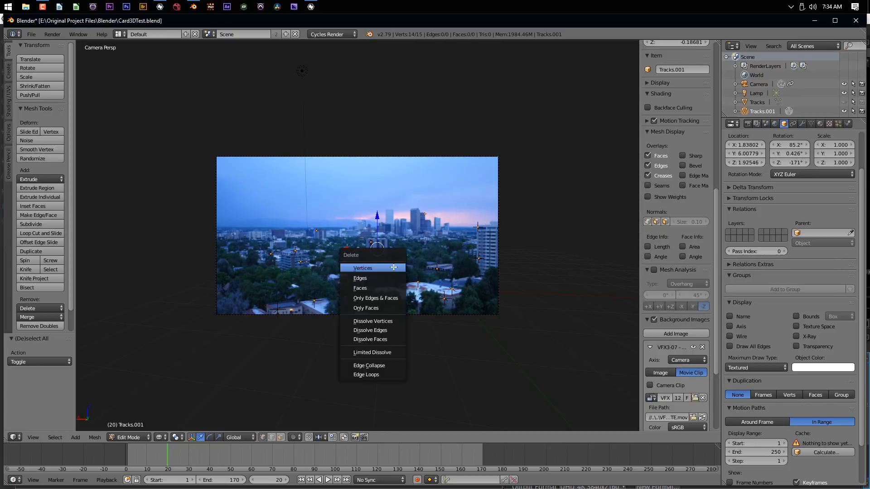
left_click(363, 268)
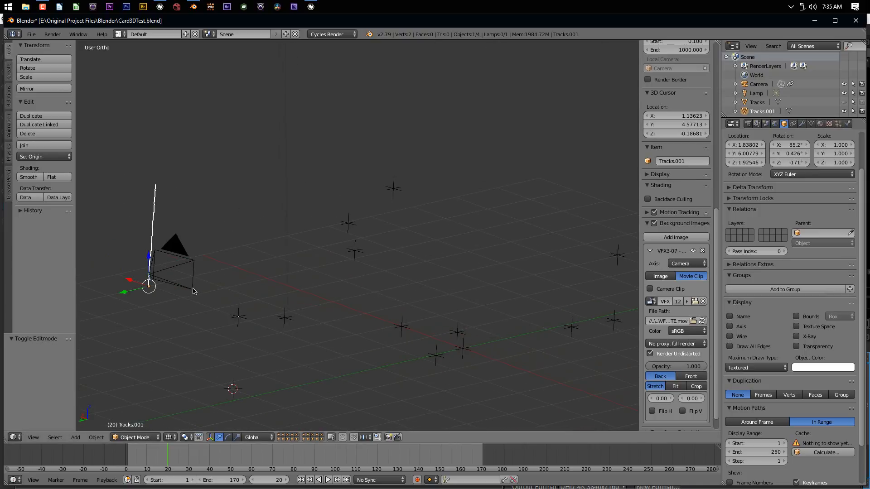
mouse_move(148, 286)
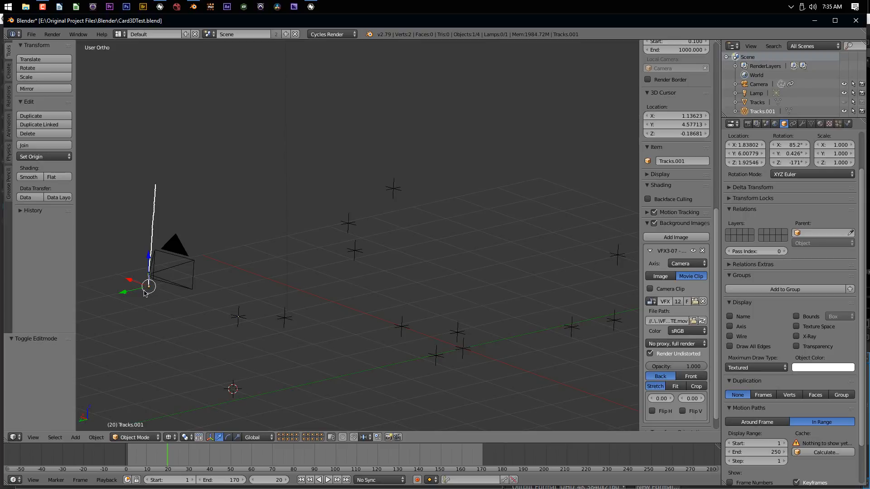
mouse_move(176, 300)
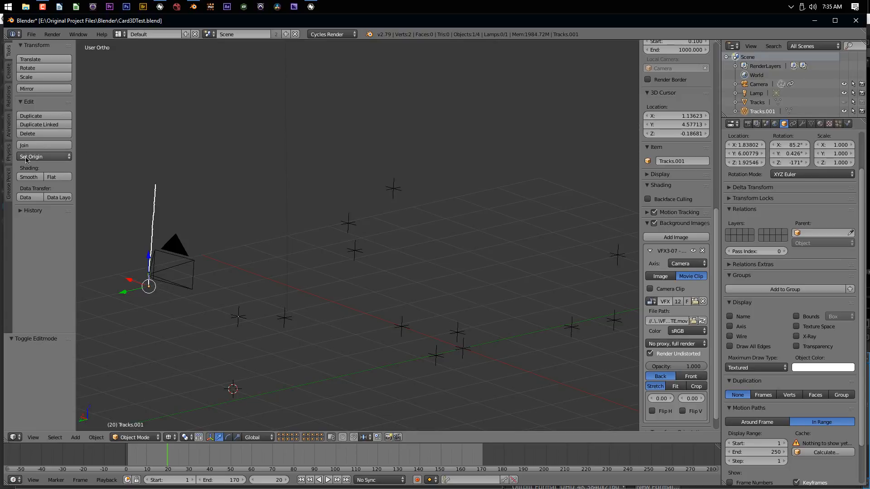
Set Tracks.001's origin to its geometry so it sits on the remaining point.
left_click(30, 157)
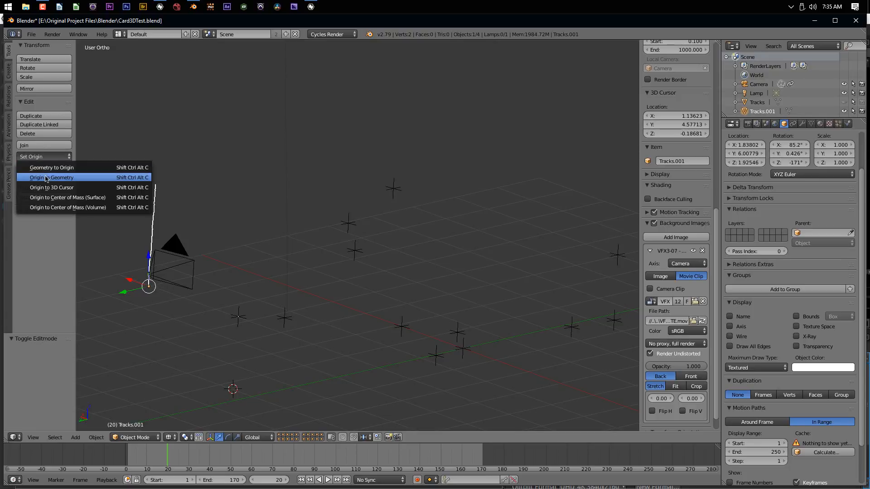
left_click(52, 178)
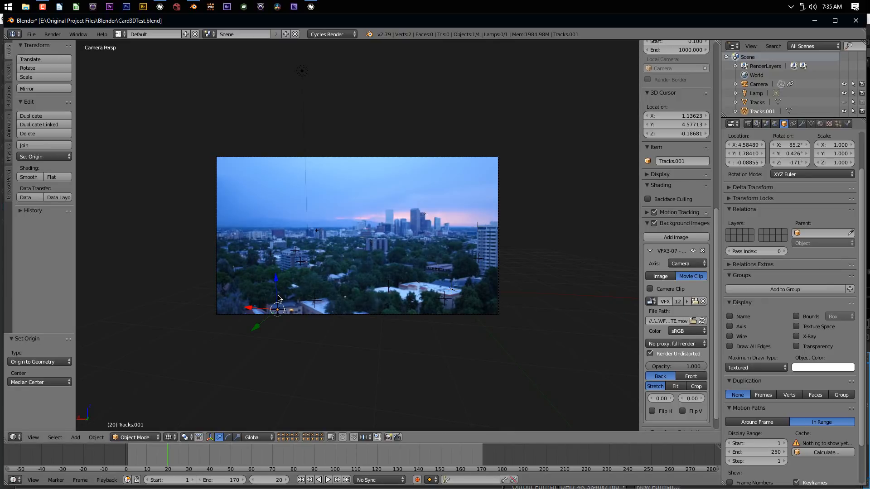
Search the User Preferences add-ons for 'nuke' to find the Nuke Animation Format exporter.
left_click(31, 34)
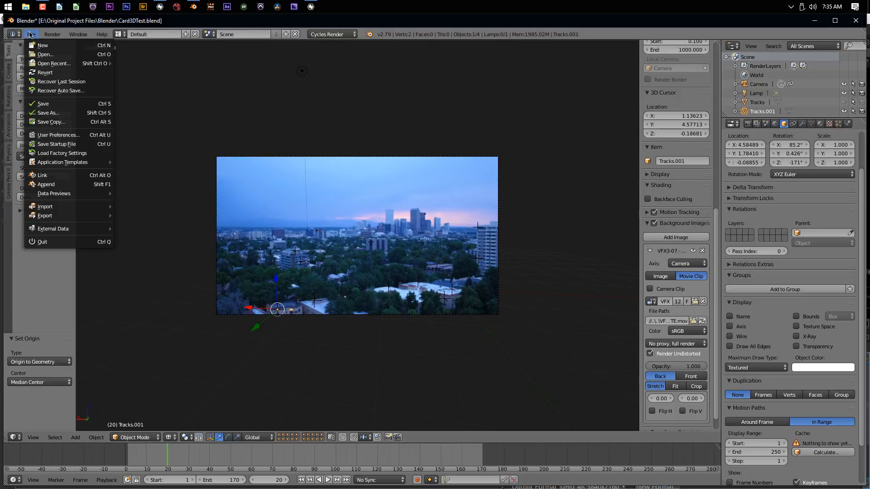
mouse_move(58, 135)
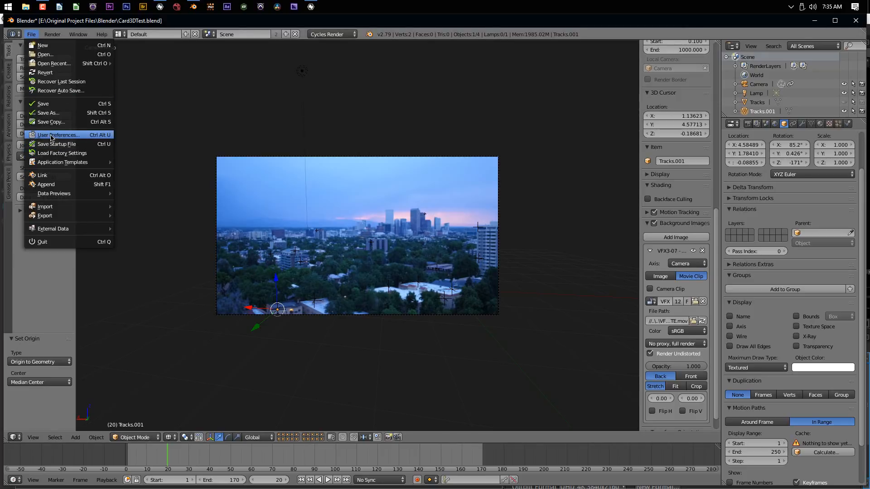
left_click(58, 134)
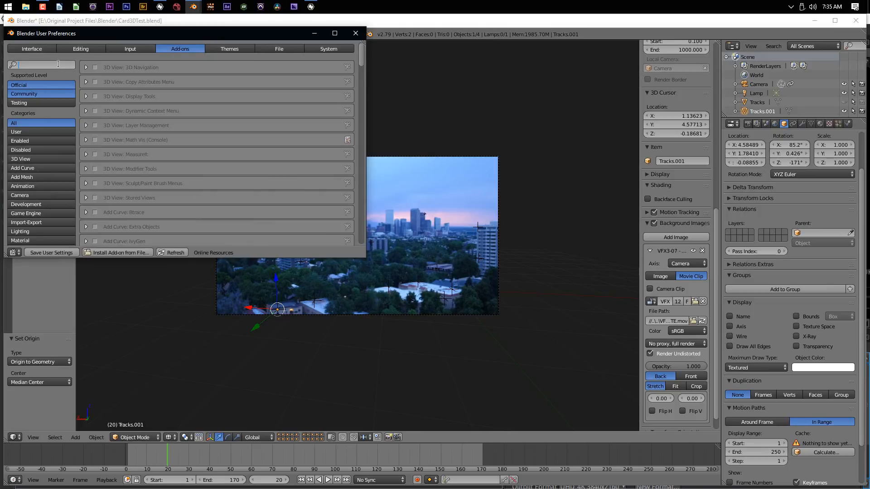
type("nuke")
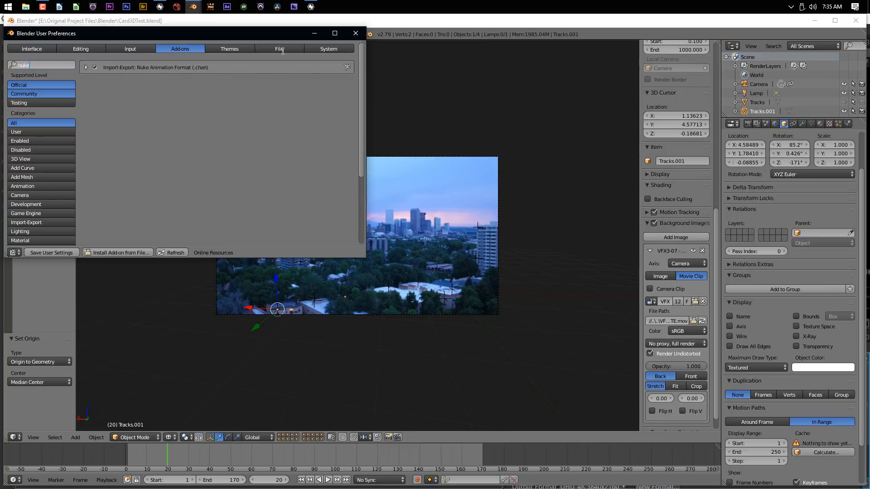
Export Tracks.001 as Nuke .chan to drive E: using the name WindowNull.chan.
left_click(355, 33)
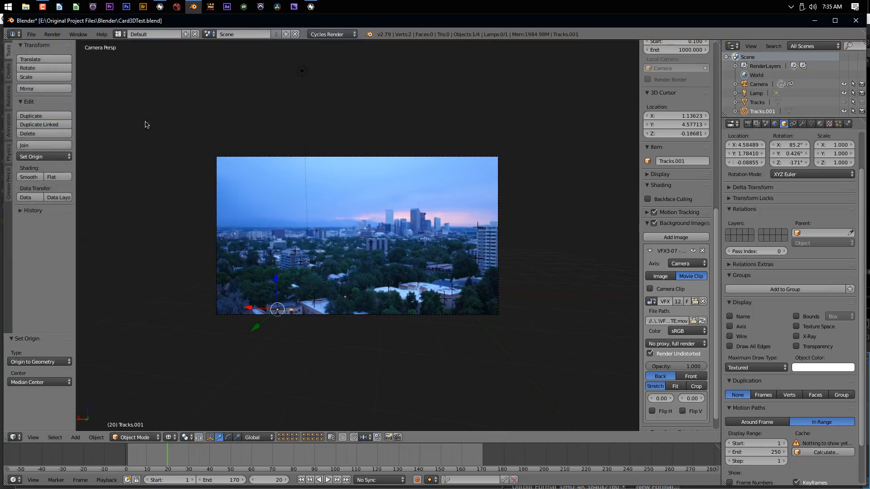
left_click(32, 34)
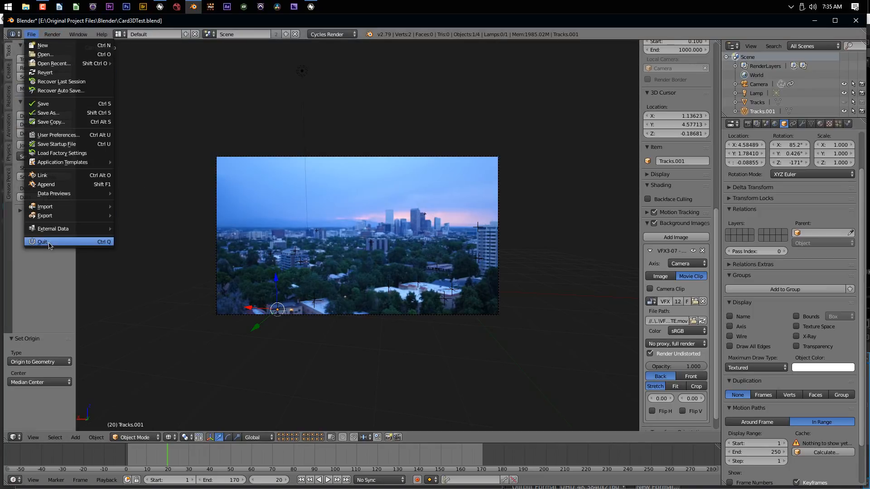
mouse_move(45, 216)
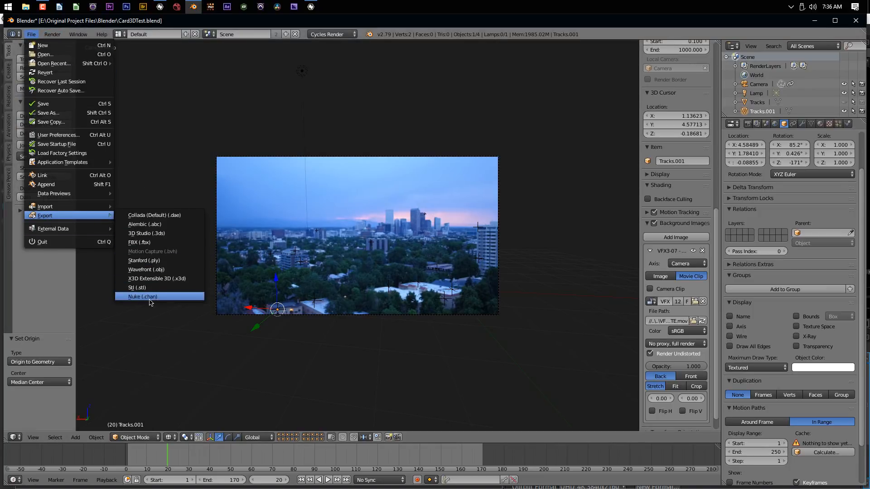
left_click(142, 297)
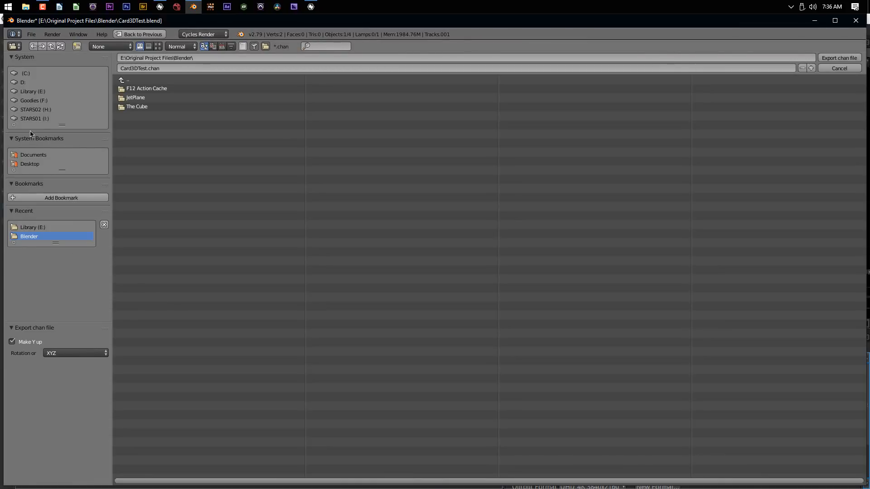
left_click(32, 91)
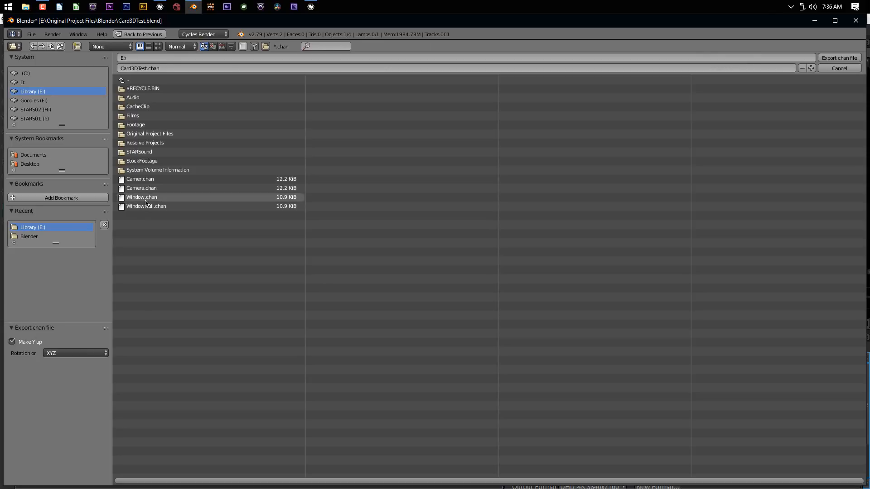
left_click(145, 206)
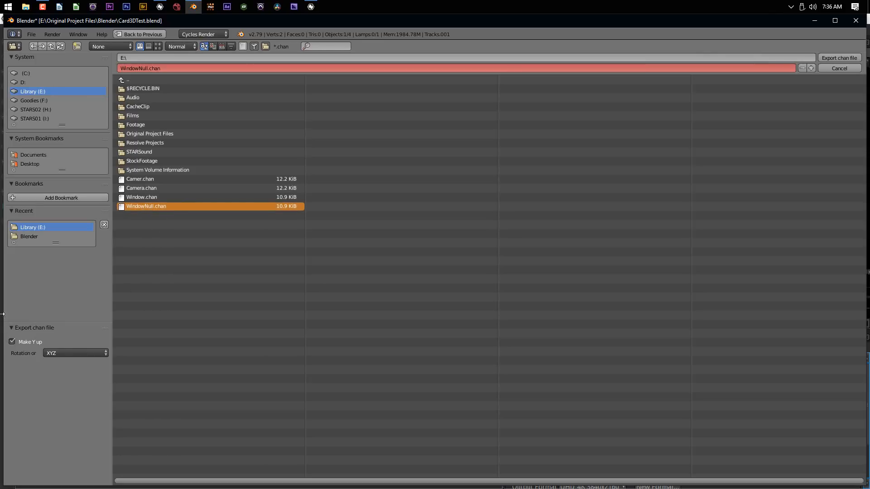
mouse_move(36, 367)
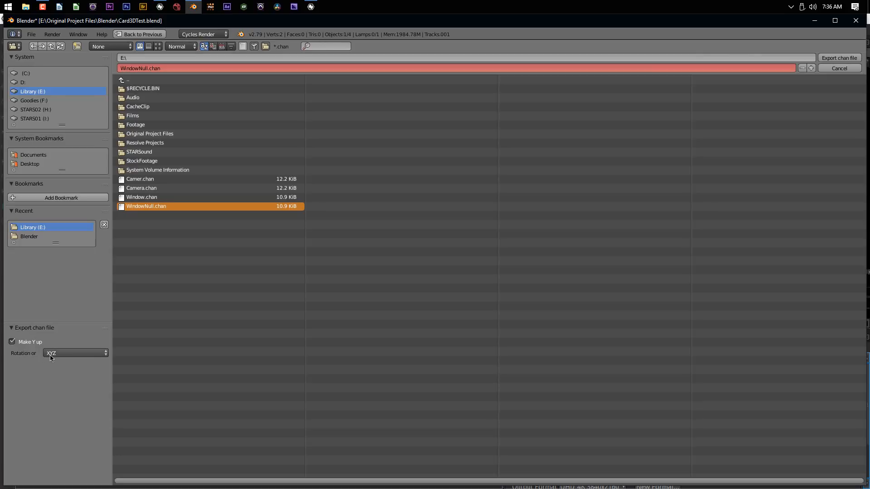
mouse_move(49, 354)
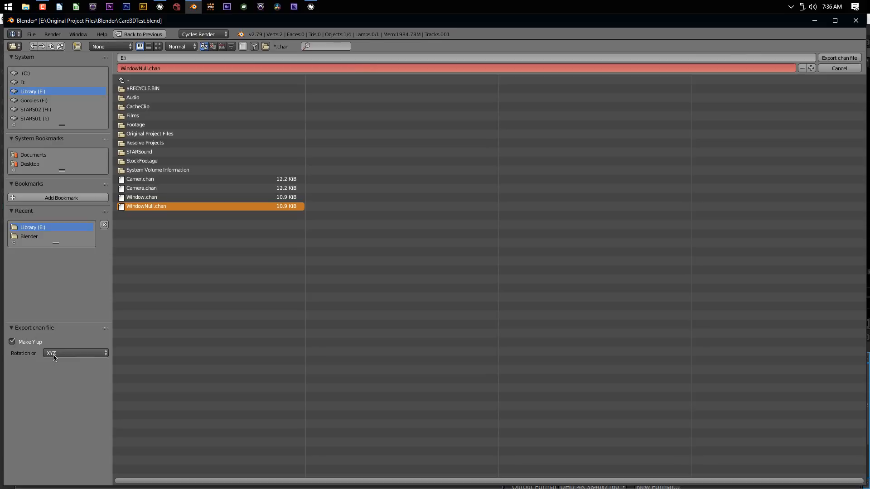
mouse_move(54, 346)
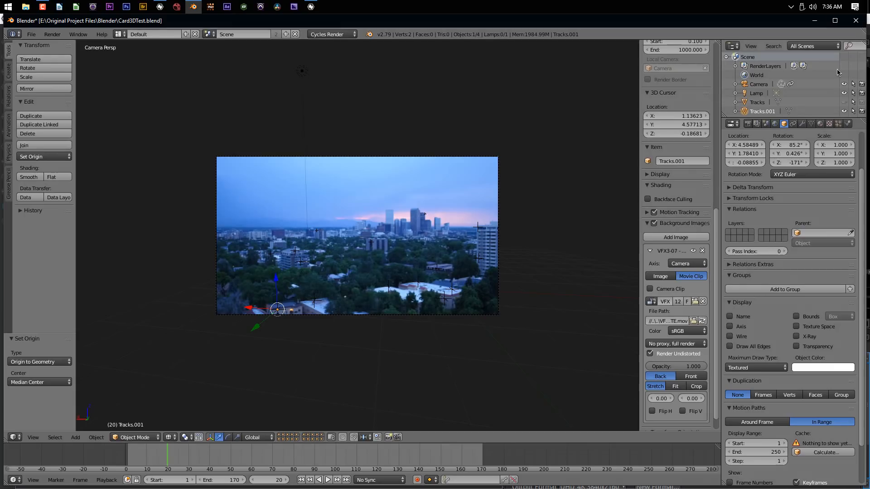
mouse_move(351, 316)
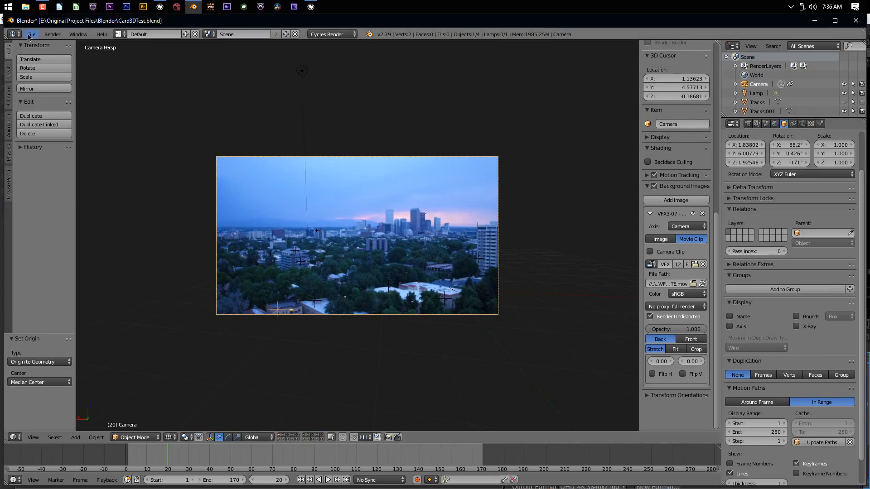
Export the Camera's animation as Camera.chan on drive E:.
left_click(45, 215)
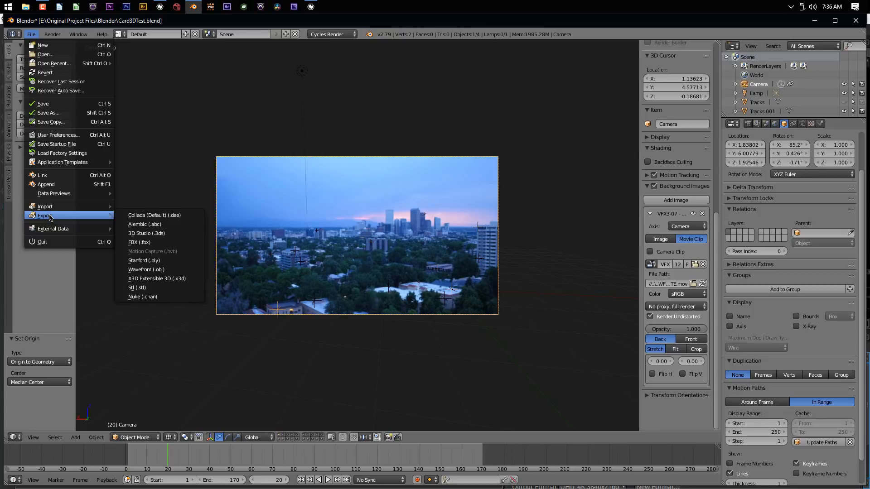
left_click(142, 296)
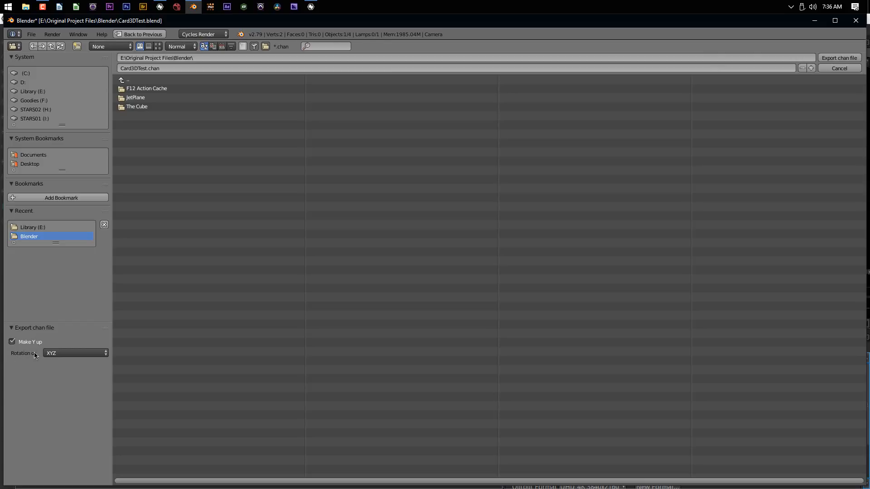
left_click(31, 91)
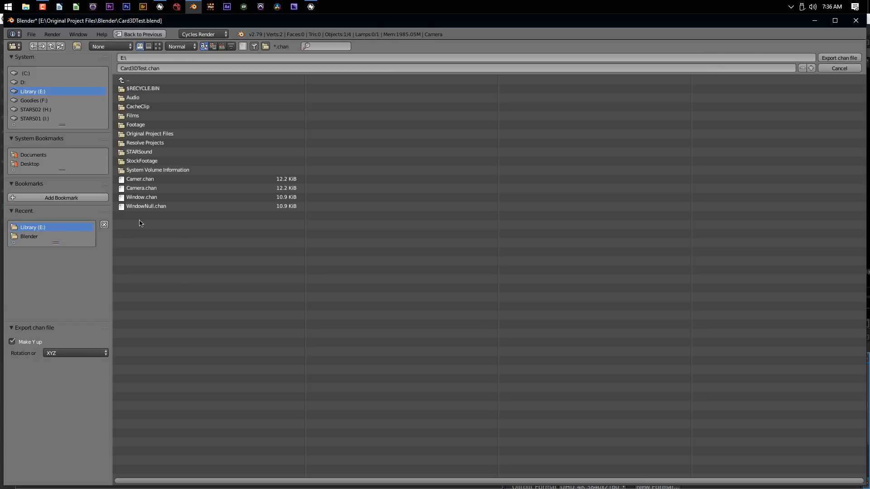
left_click(141, 188)
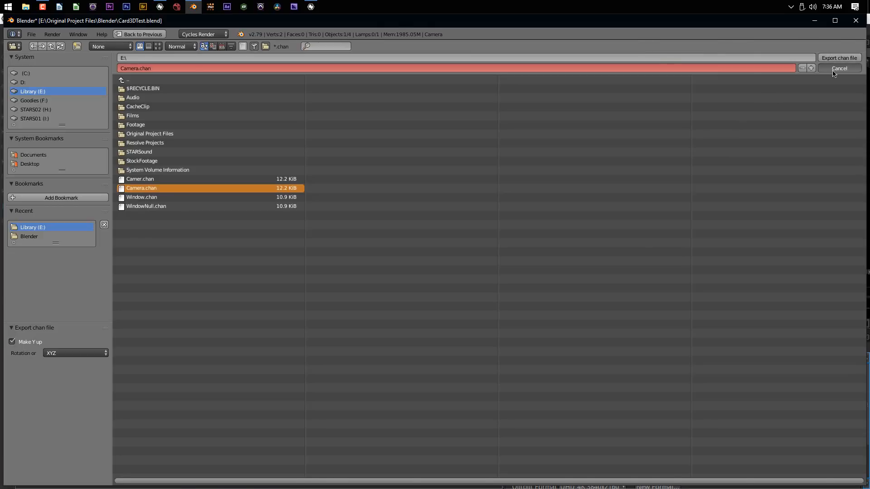
left_click(839, 68)
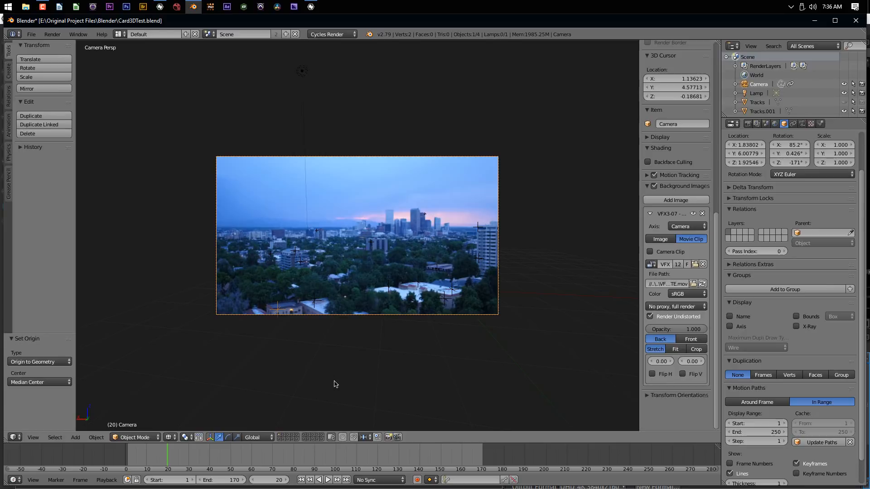
mouse_move(456, 347)
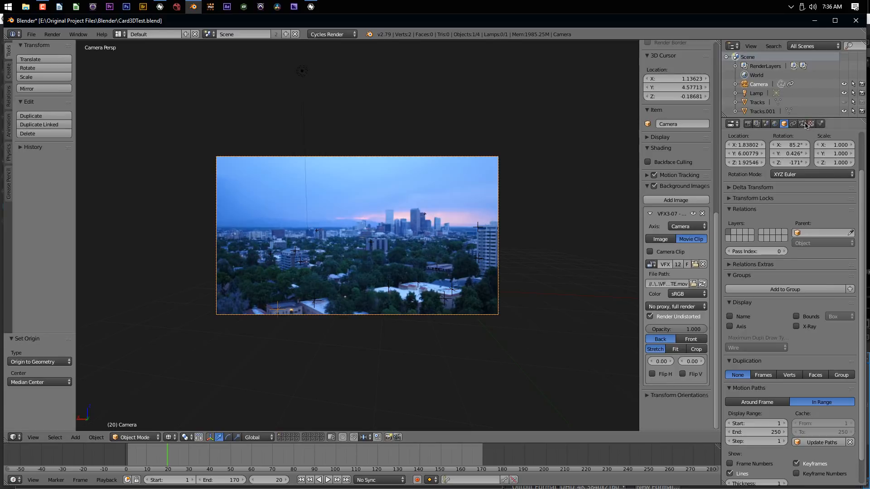
Set the camera's Sensor Fit back to Horizontal with 35 mm sensor width.
left_click(802, 124)
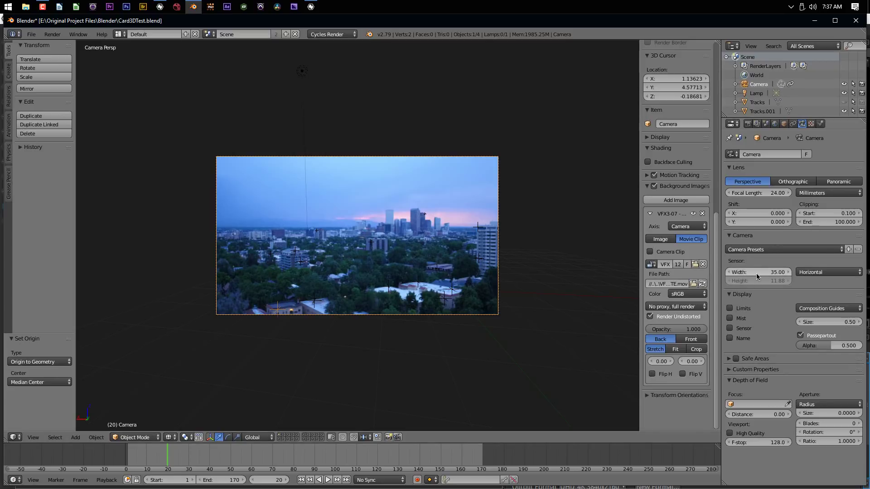
mouse_move(737, 286)
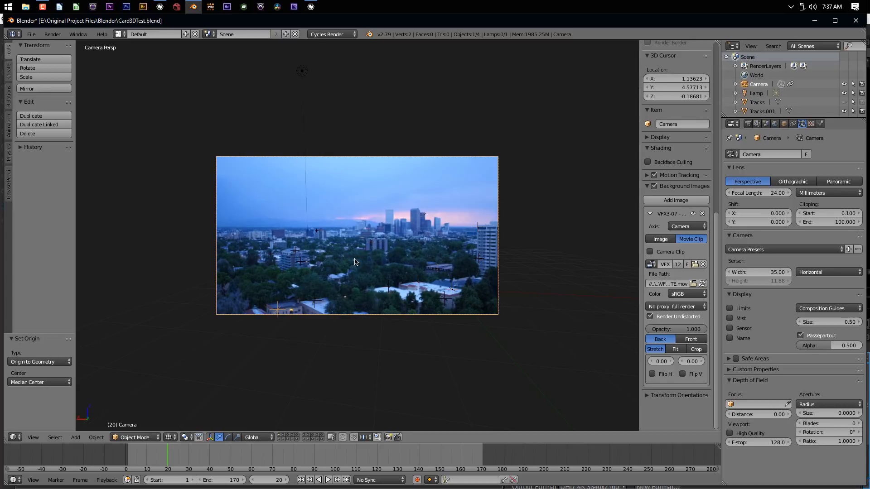
mouse_move(358, 261)
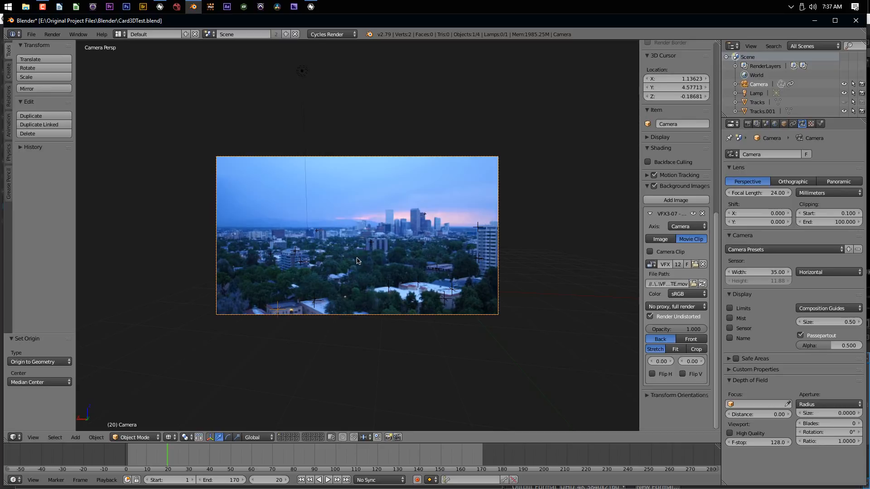
mouse_move(763, 192)
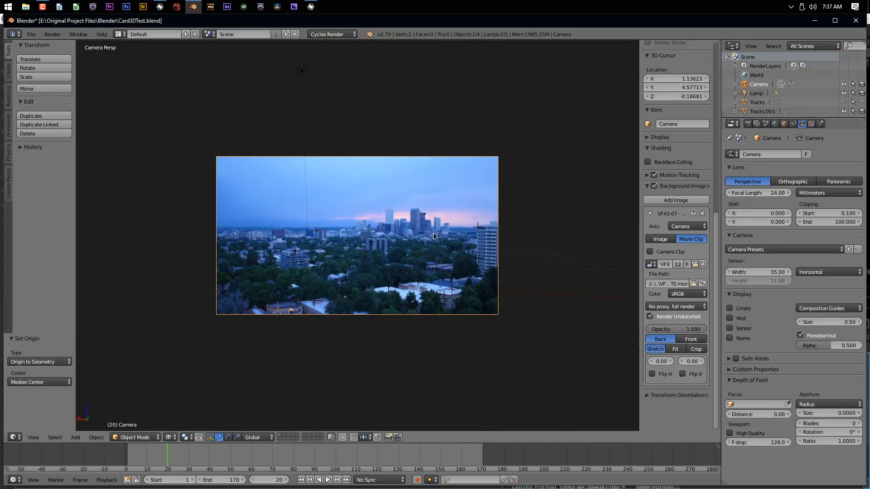
mouse_move(535, 270)
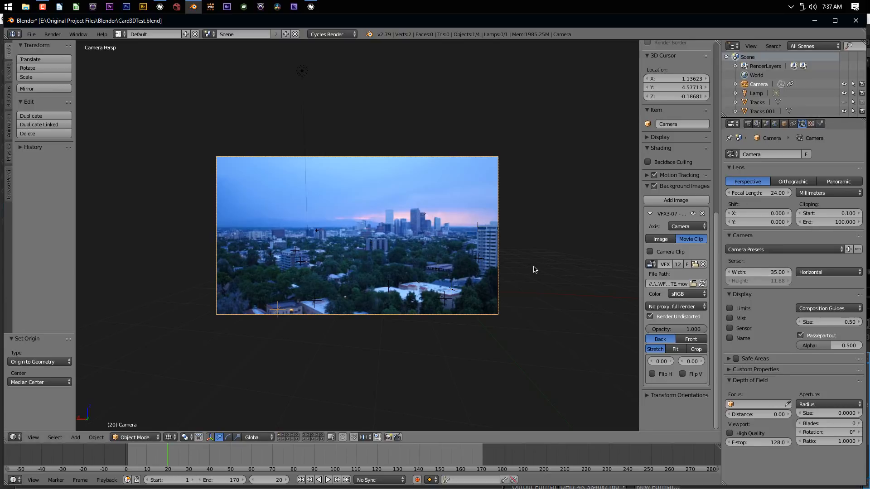
mouse_move(494, 269)
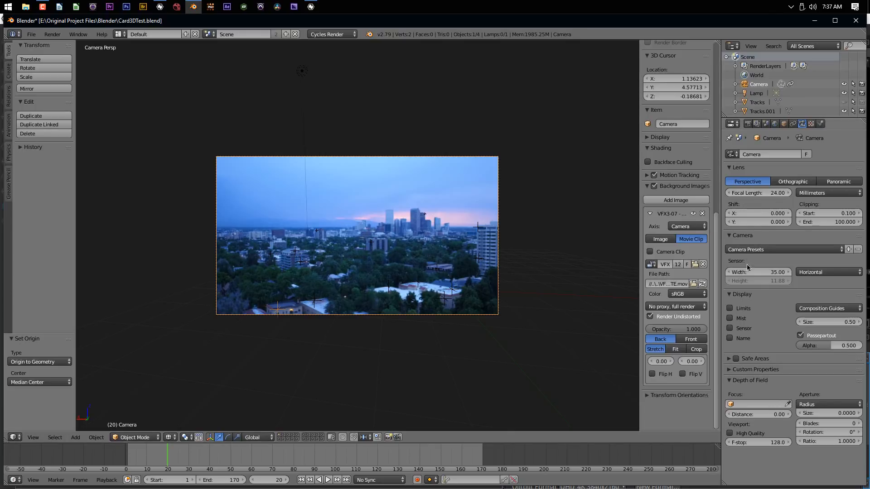
mouse_move(753, 206)
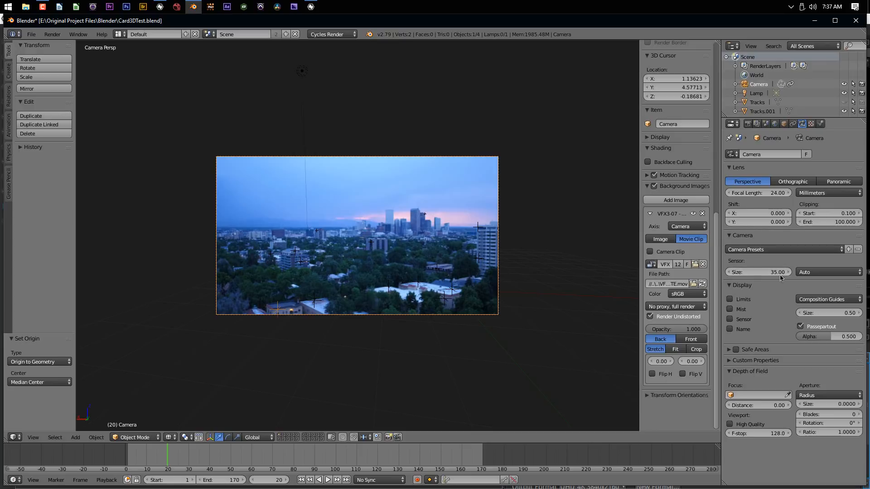
left_click(828, 272)
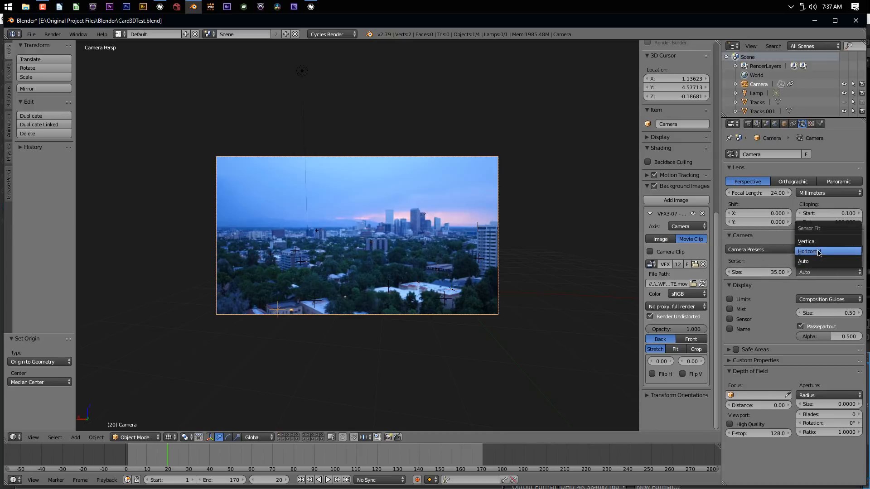
left_click(808, 251)
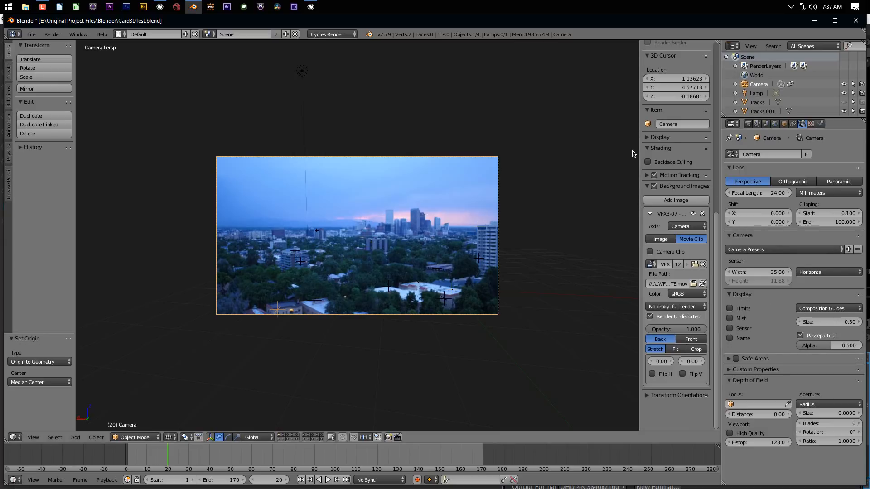
mouse_move(310, 189)
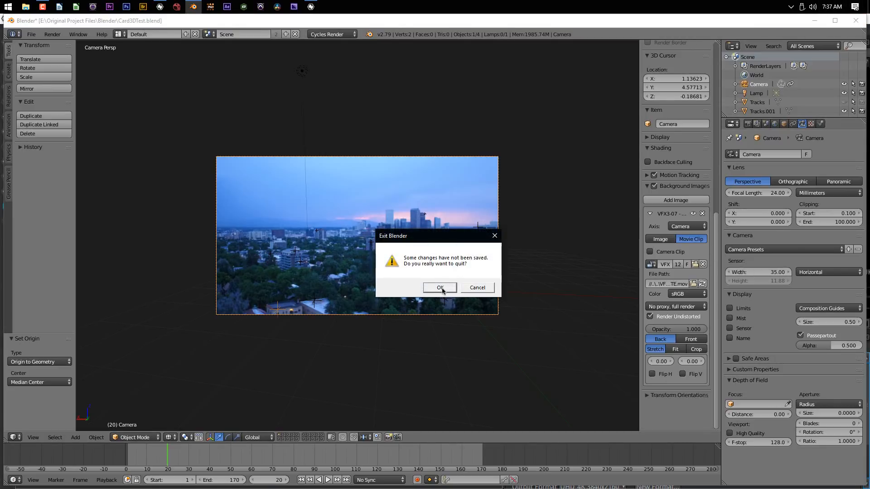
Confirm quitting Blender, then add a CheckerBoard node feeding a new Card3D node.
left_click(440, 288)
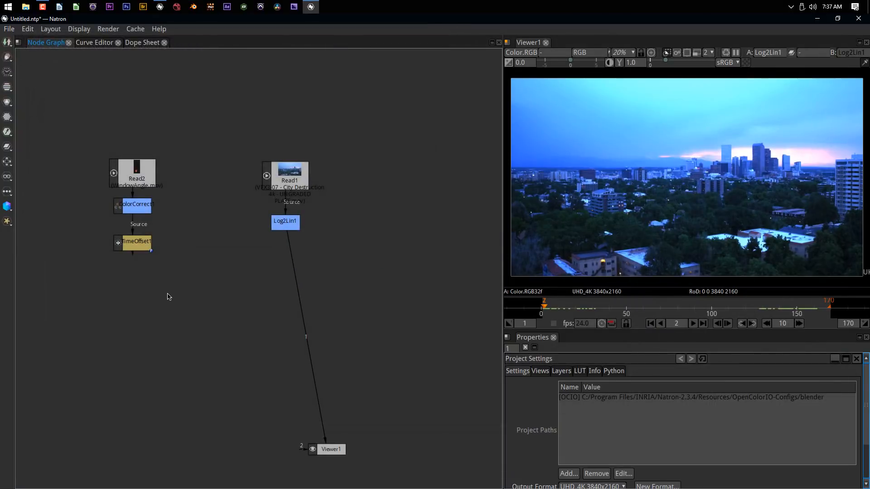
mouse_move(202, 301)
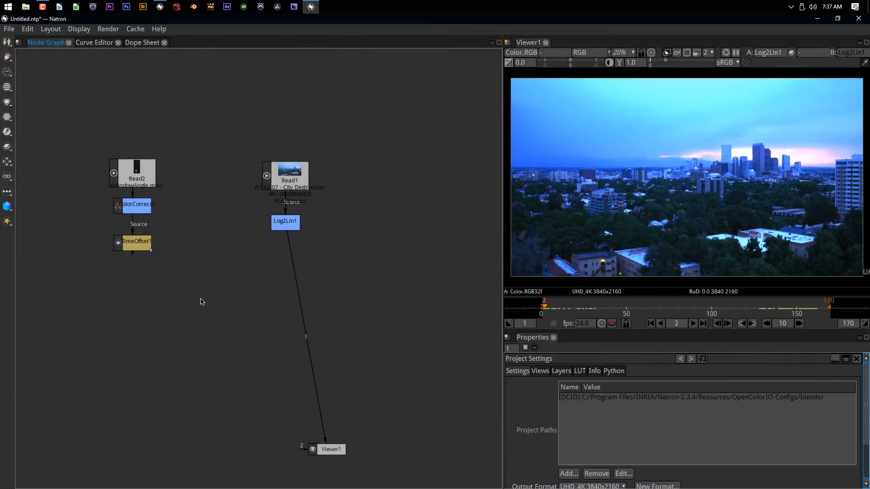
mouse_move(195, 290)
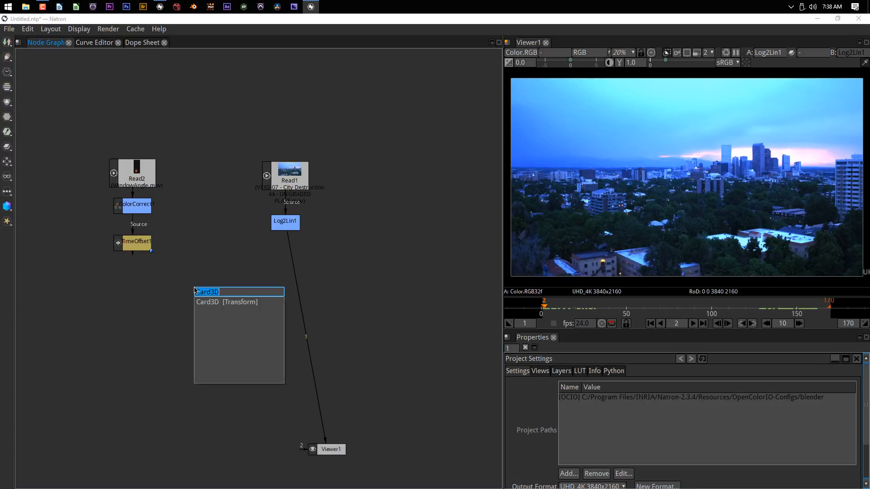
type("checkdd")
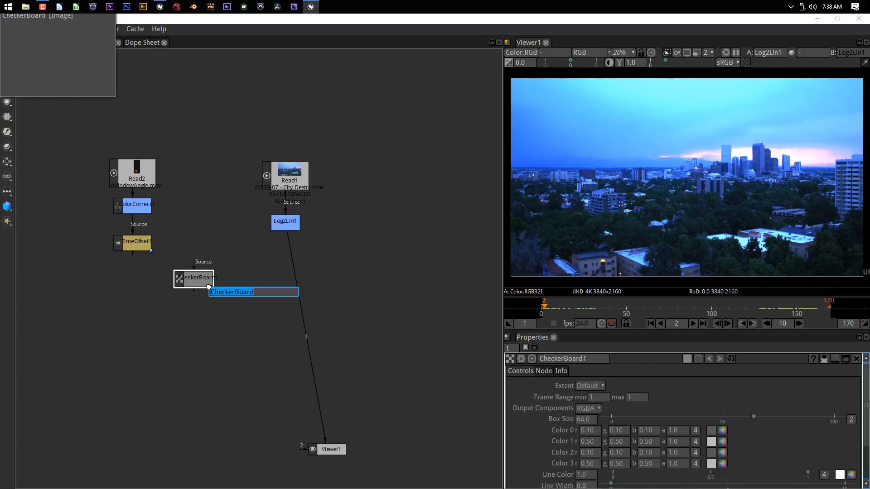
type("card")
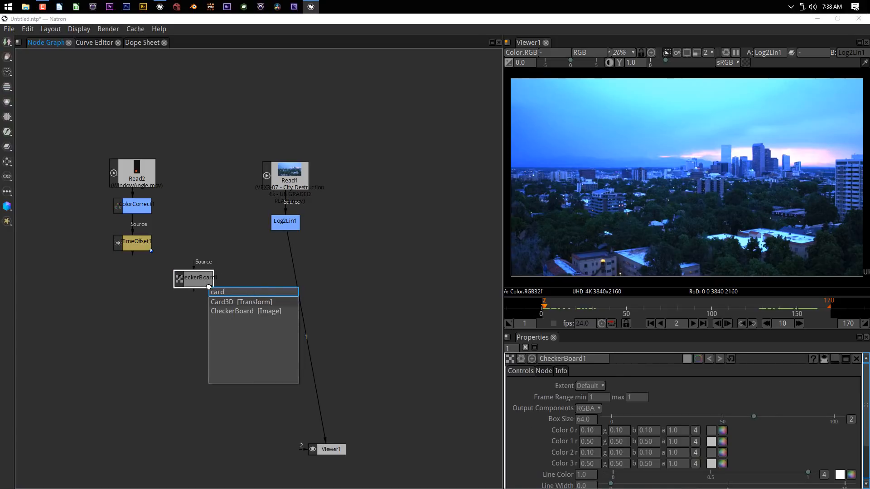
left_click(221, 301)
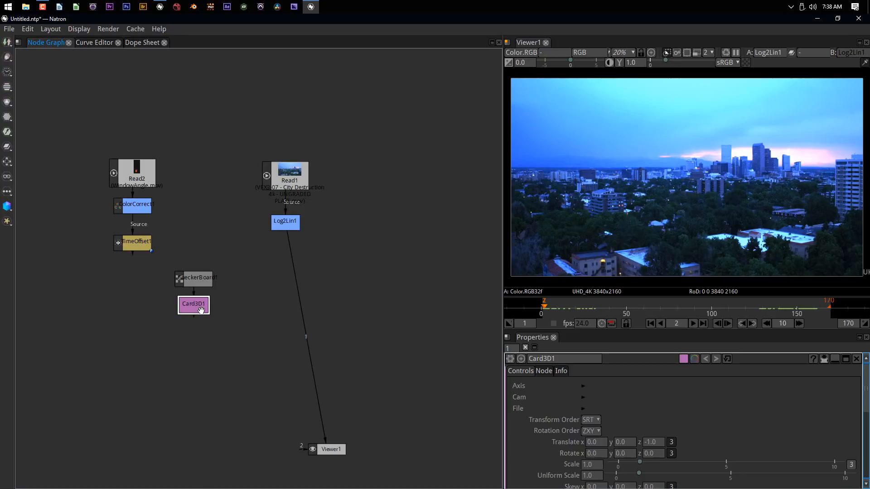
mouse_move(606, 154)
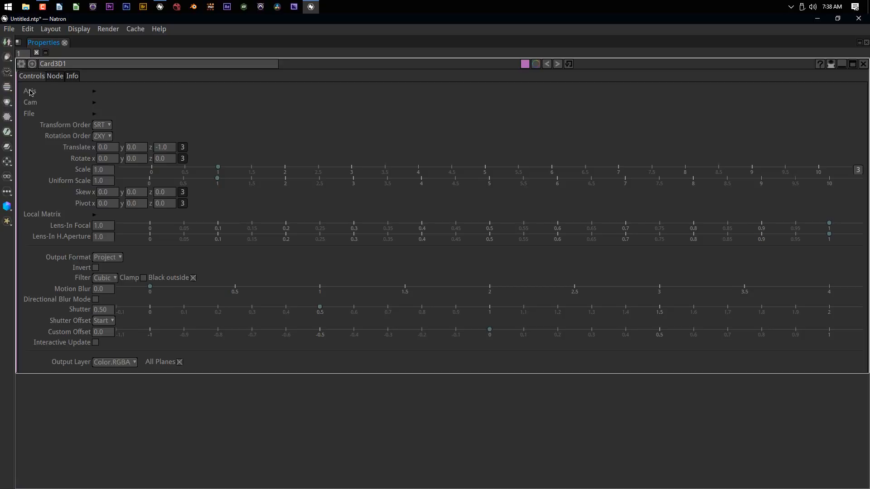
mouse_move(29, 119)
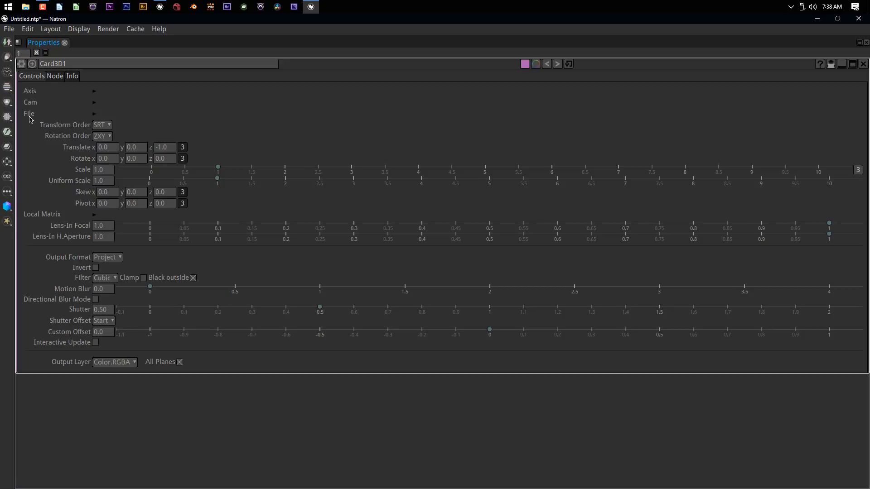
mouse_move(99, 105)
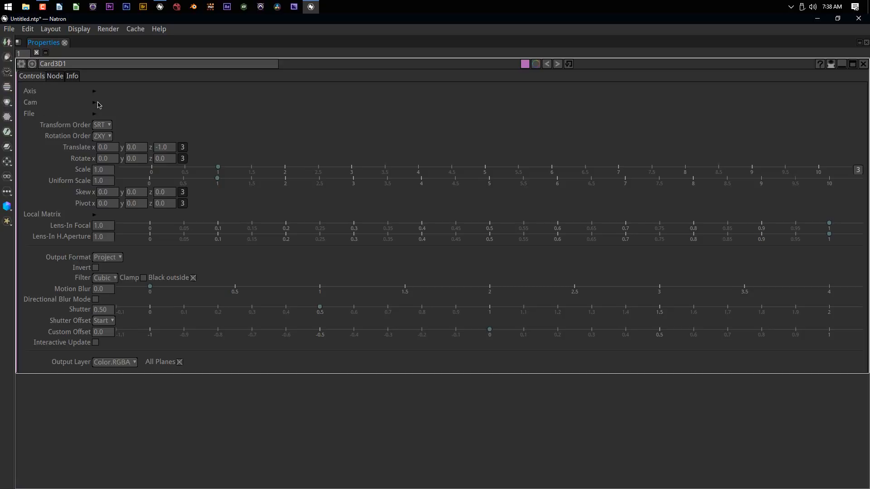
Expand Card3D1's Cam section and tick Enable Camera.
left_click(94, 103)
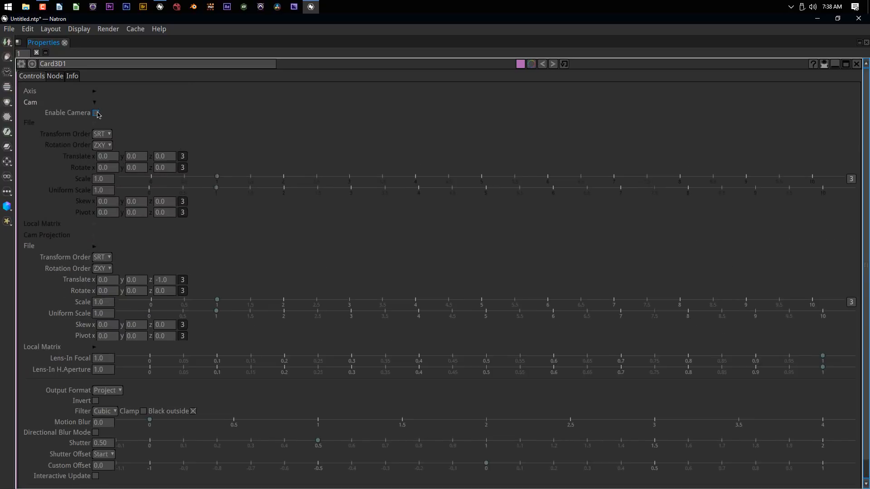
left_click(96, 112)
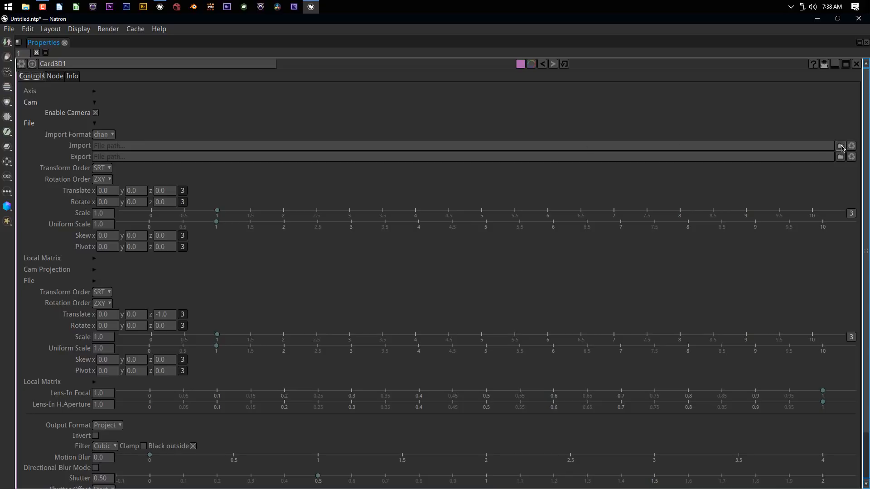
Import Camera.chan into Card3D1's camera and set its rotation order to XYZ.
left_click(840, 146)
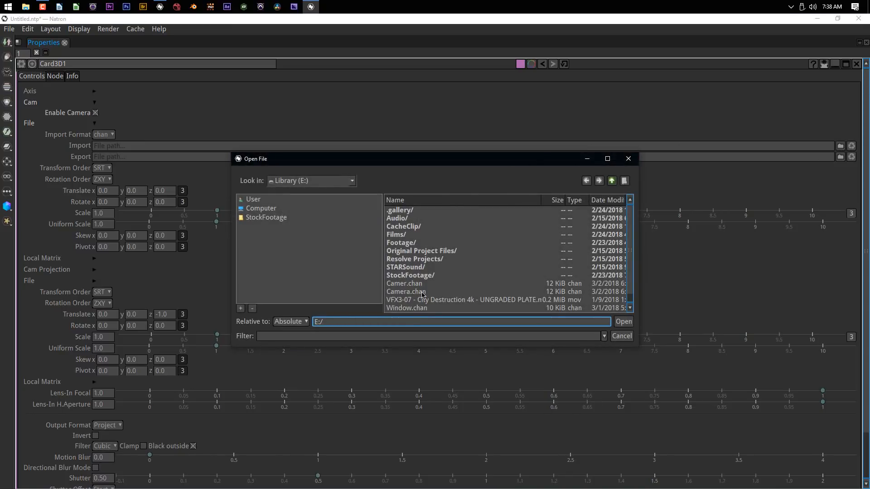
left_click(407, 291)
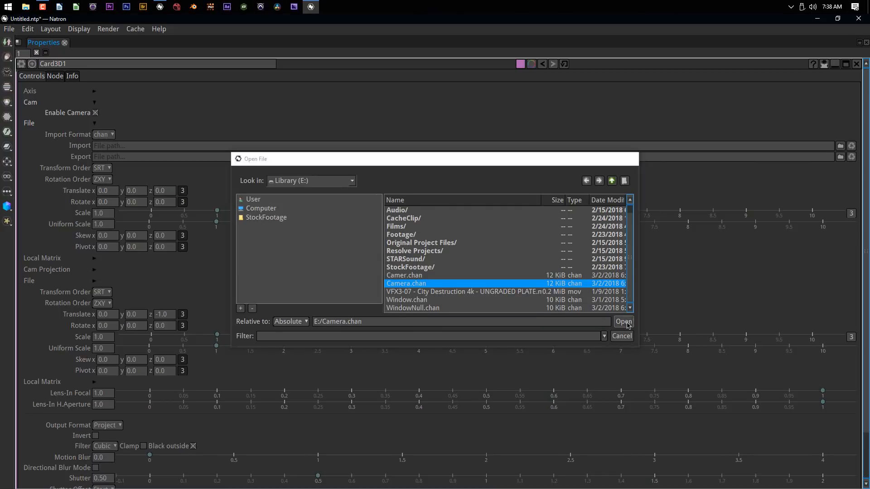
left_click(624, 321)
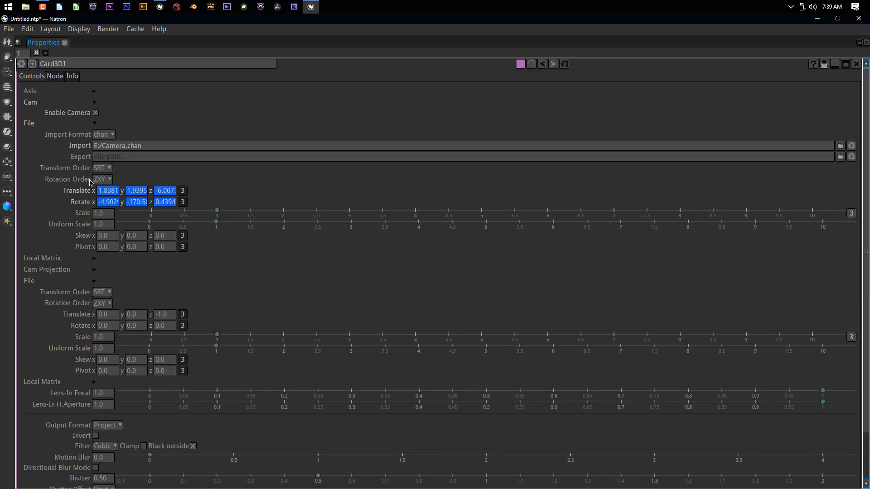
left_click(102, 179)
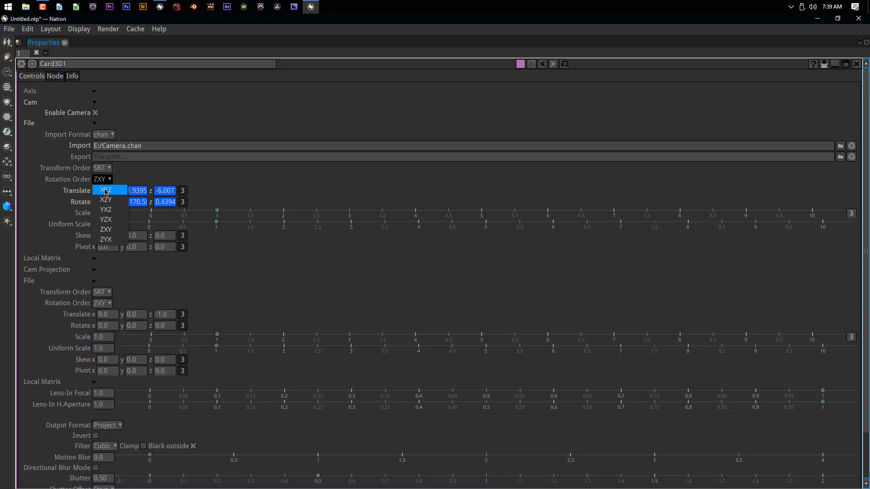
left_click(106, 191)
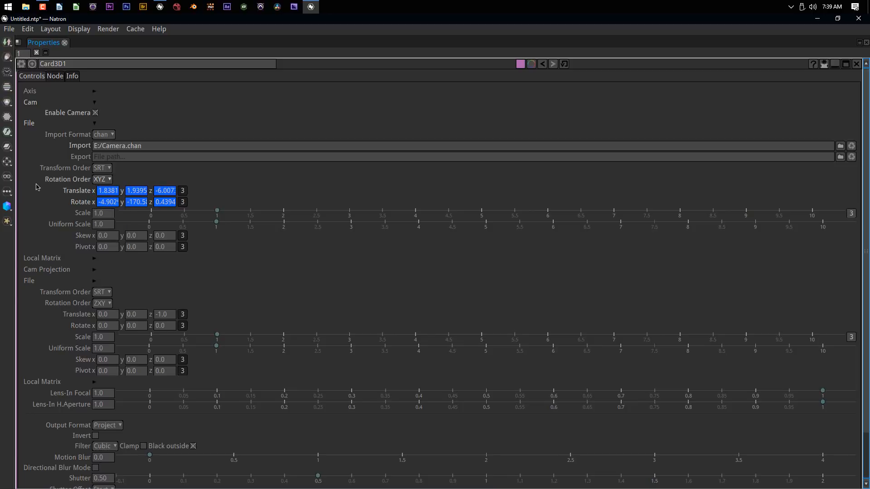
mouse_move(74, 174)
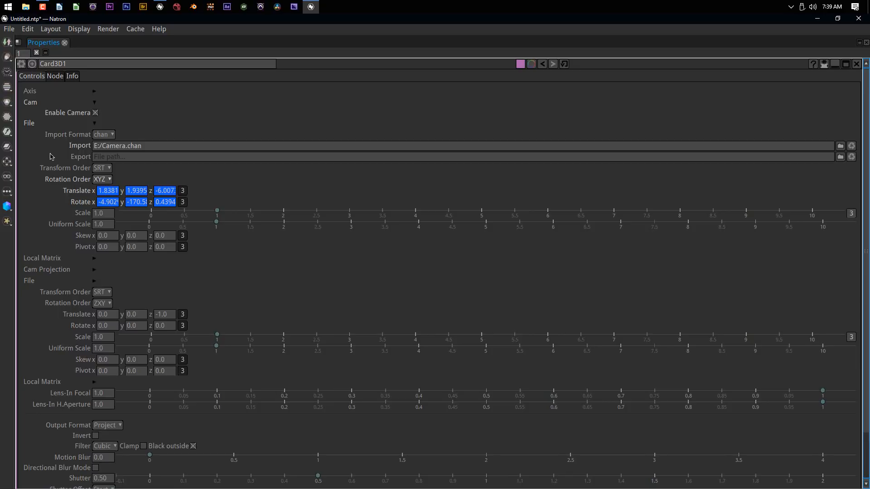
mouse_move(74, 138)
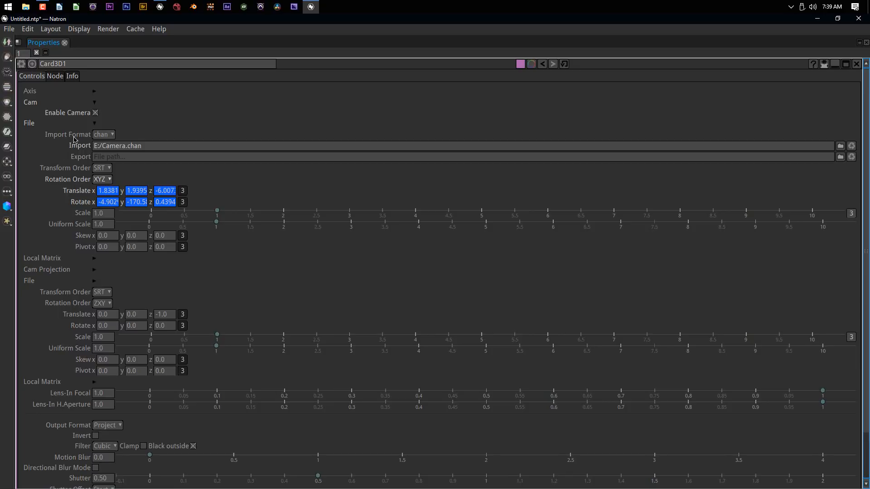
mouse_move(81, 111)
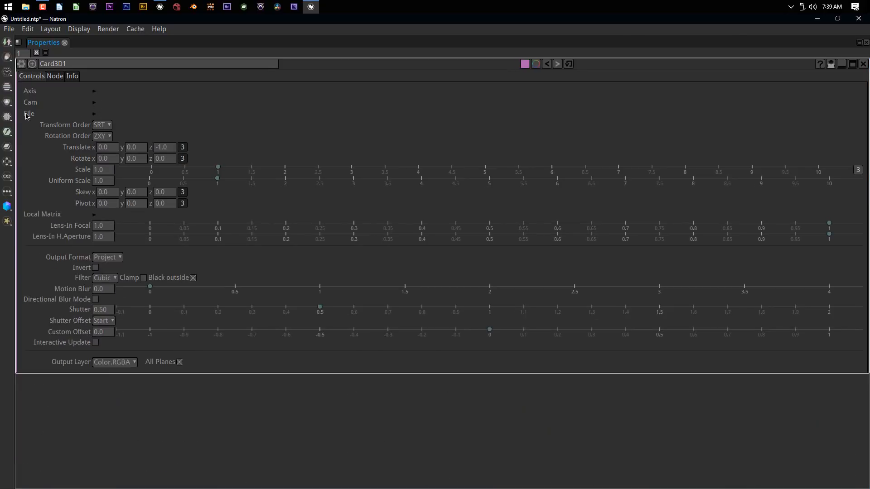
mouse_move(97, 122)
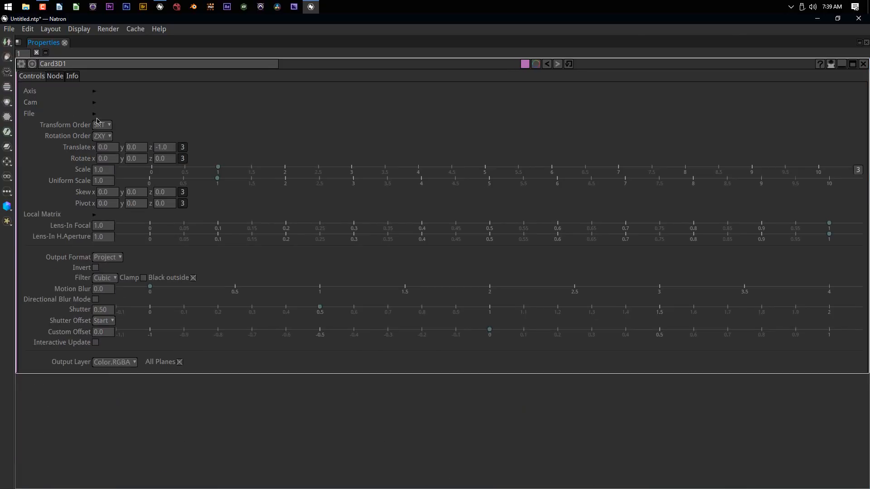
Import WindowNull.chan into the card's own transform and set its rotation order to XYZ.
left_click(94, 114)
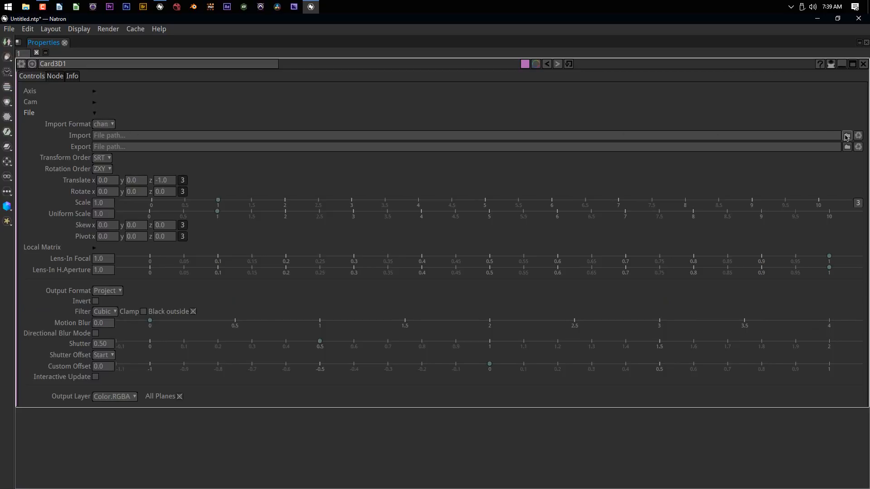
left_click(848, 136)
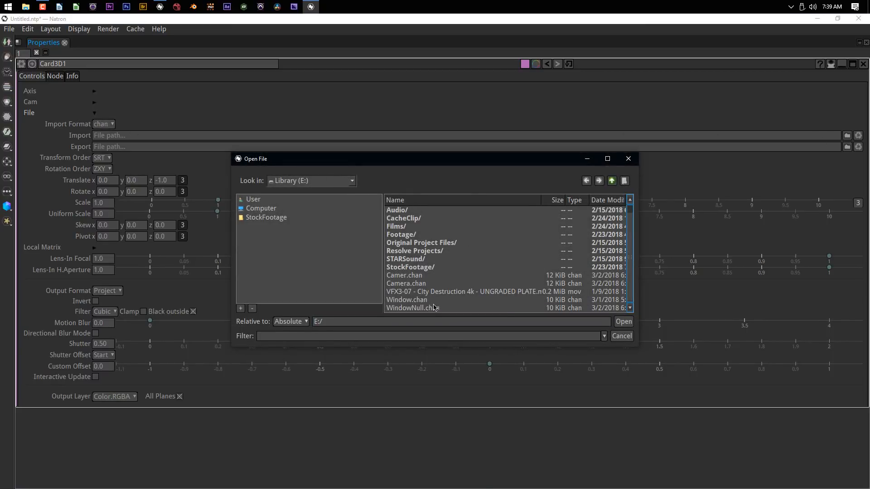
left_click(412, 307)
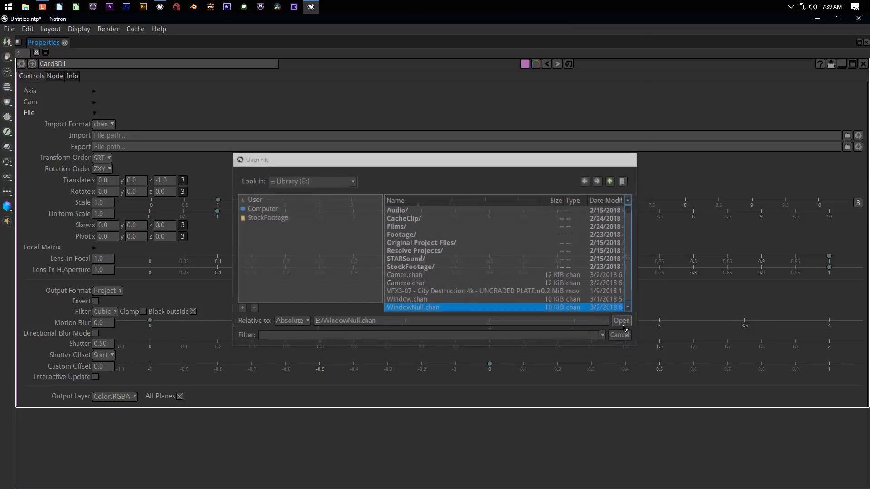
left_click(621, 321)
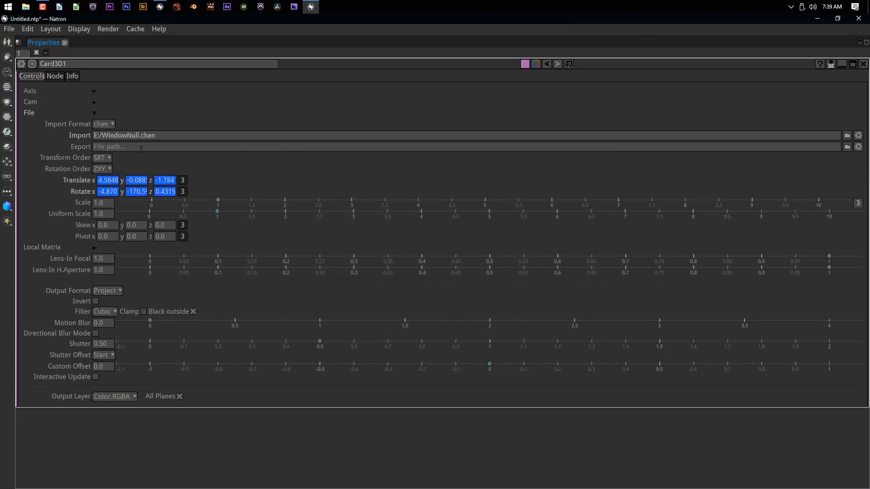
left_click(108, 180)
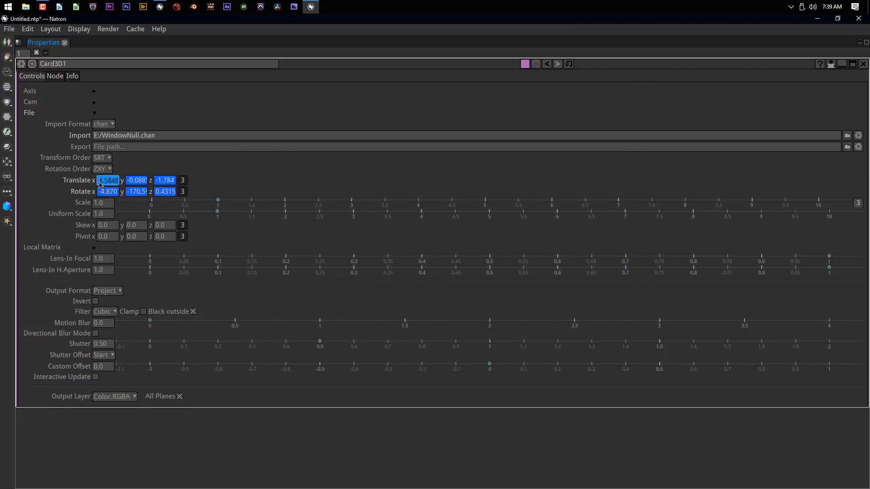
left_click(102, 169)
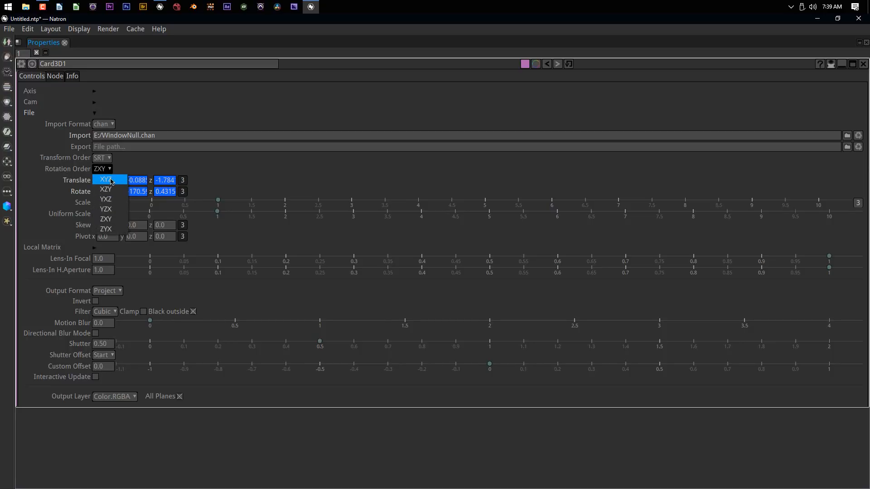
left_click(108, 179)
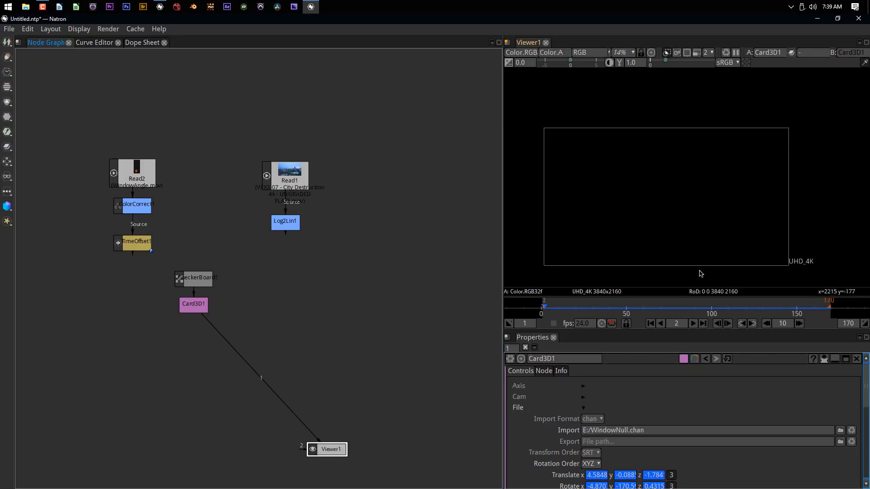
Dismiss the frame rate warning and attach a Transform node after CheckerBoard, offset 4650, 3220.
left_click(193, 305)
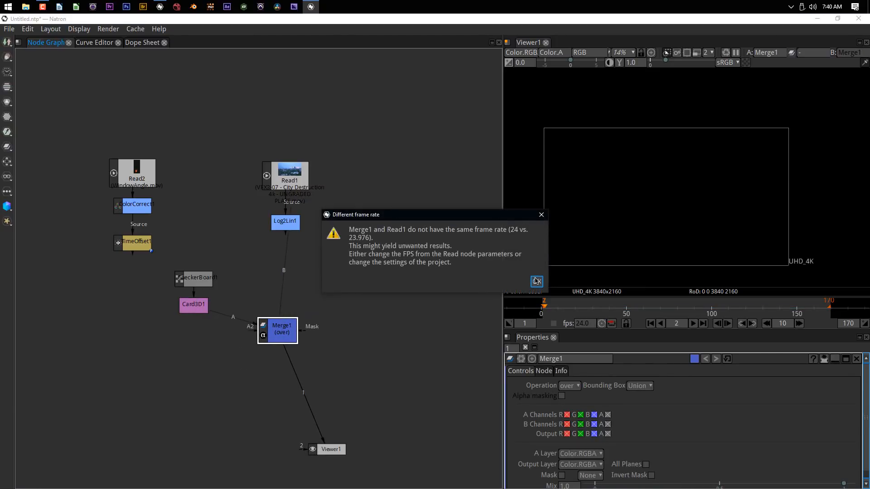
left_click(537, 282)
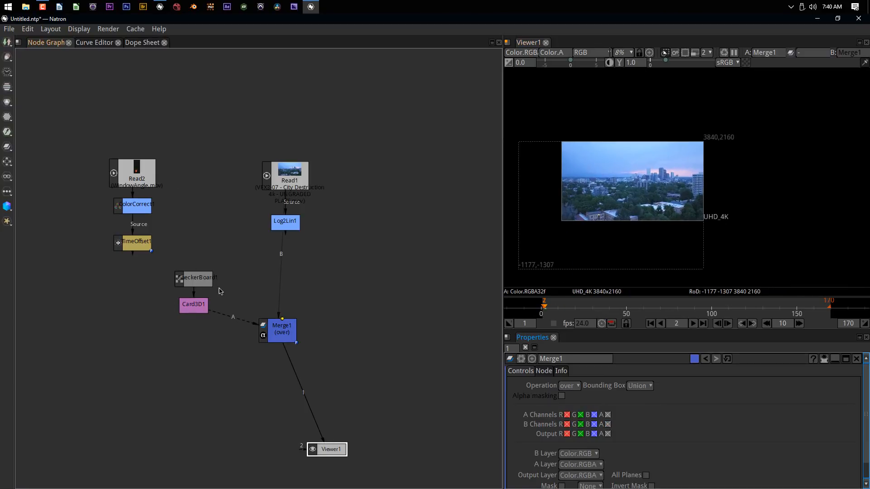
left_click(194, 276)
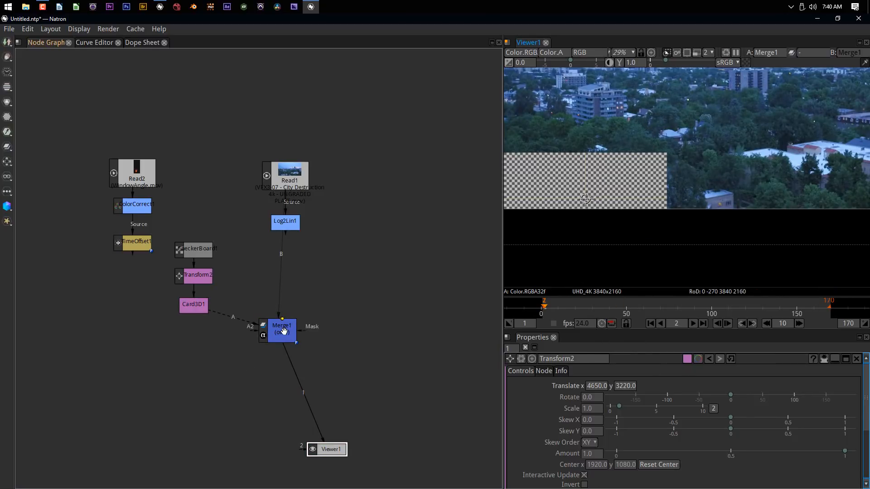
Lower Merge1's Mix to 0.128, play the shot forward and back, and scrub to frame 23.
left_click(282, 331)
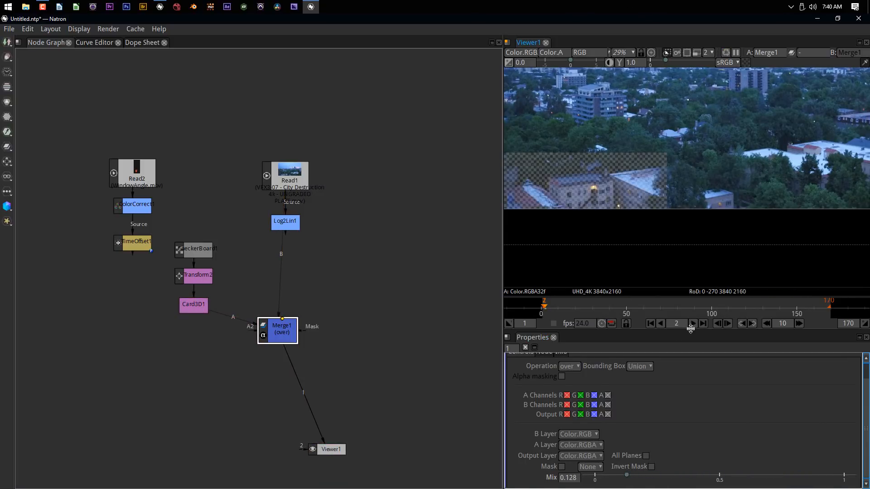
left_click(692, 324)
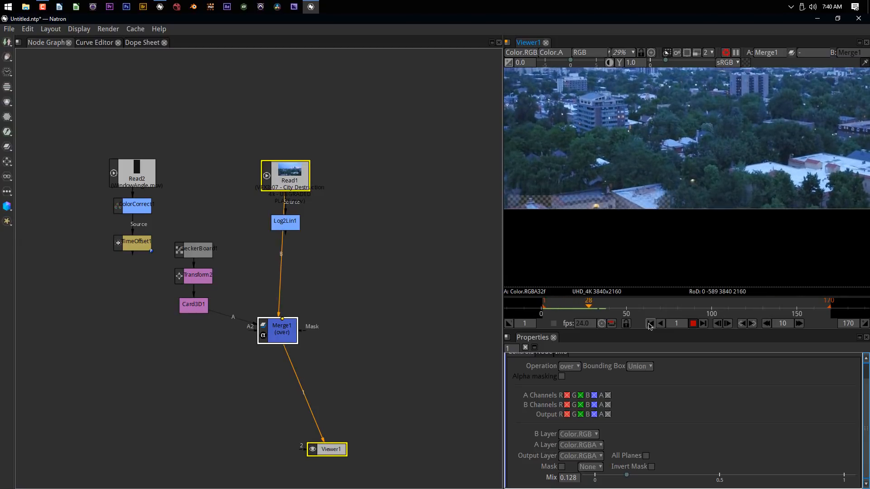
left_click(692, 323)
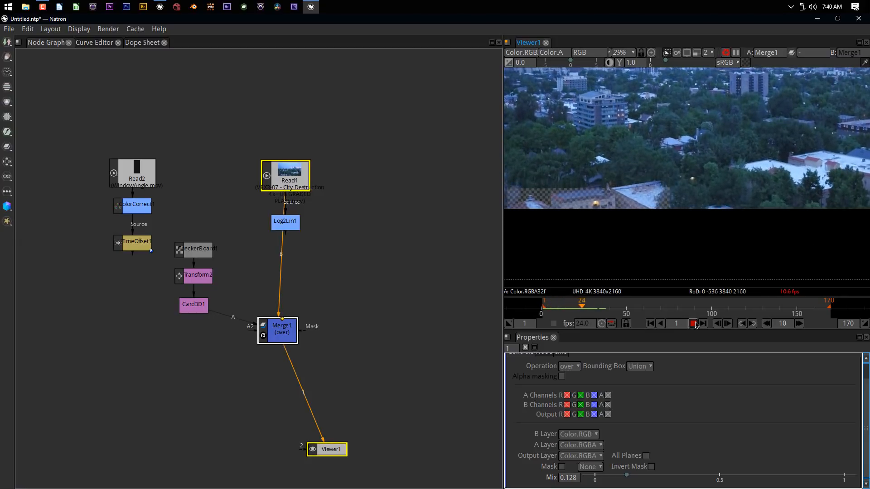
left_click(694, 323)
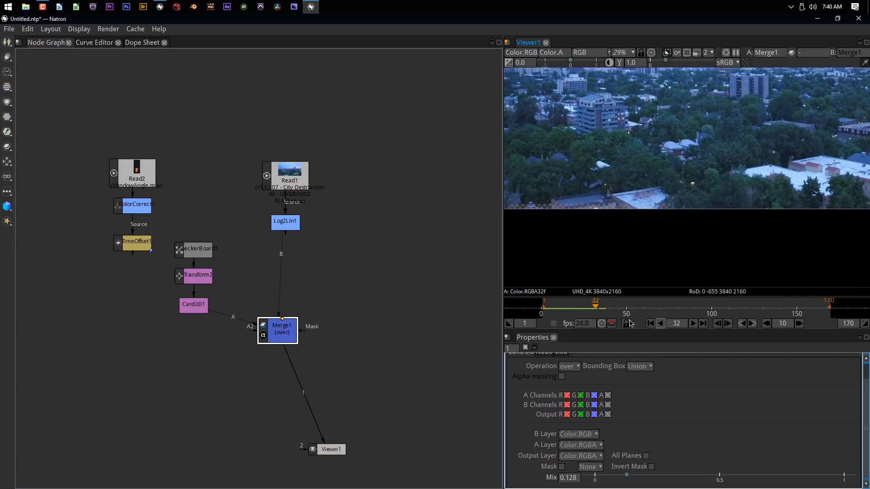
left_click_drag(595, 306, 579, 306)
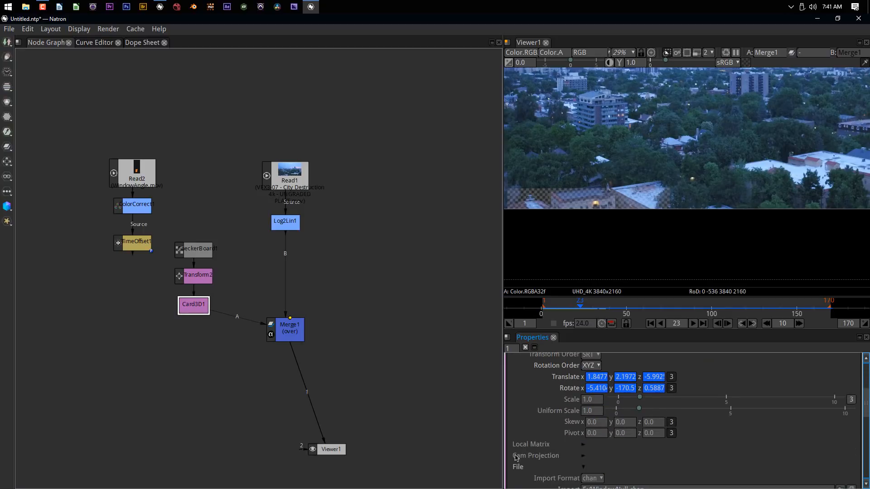
Remove Focal Length animation and set focal 24, horizontal aperture 35, vertical aperture 11.88.
left_click(580, 456)
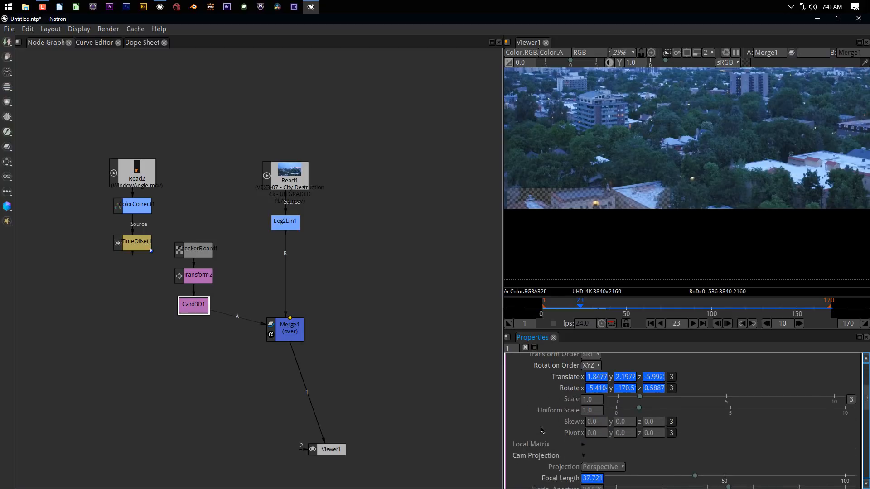
scroll("down", 3)
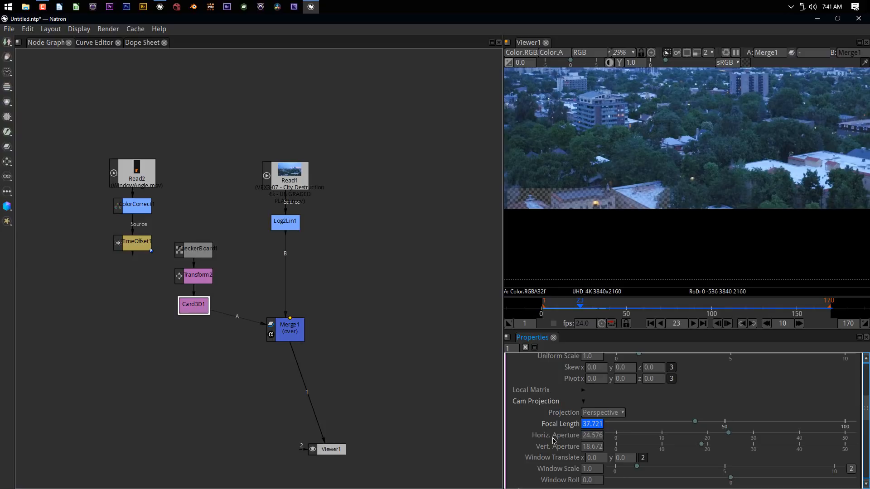
mouse_move(548, 442)
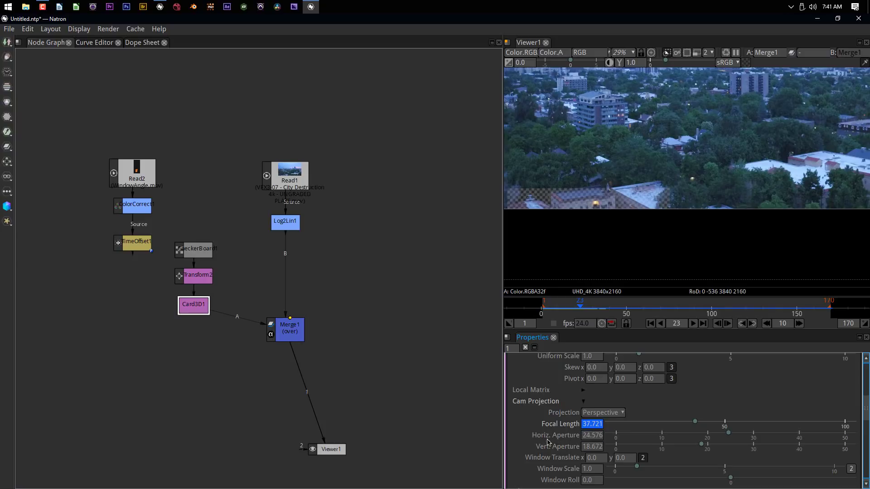
mouse_move(592, 429)
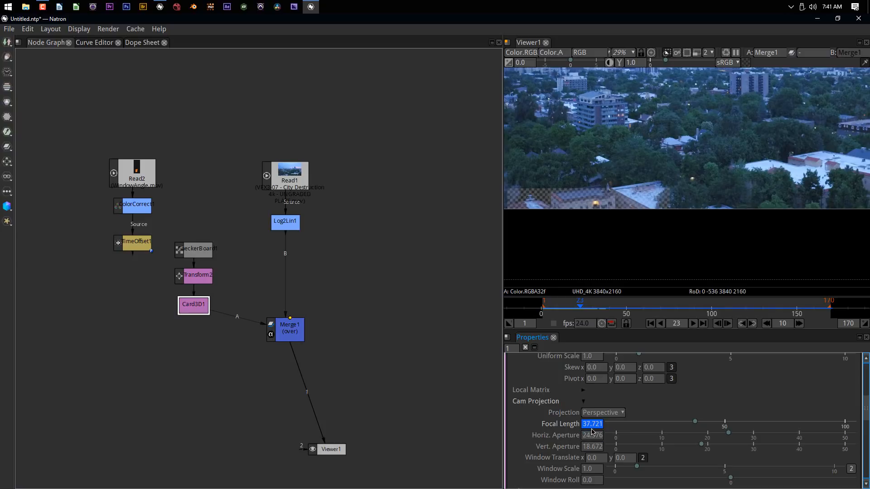
right_click(592, 424)
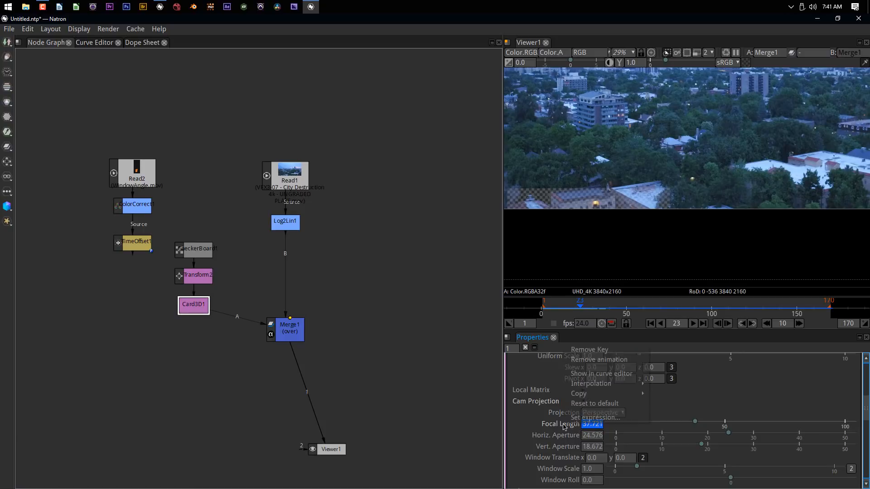
left_click(552, 426)
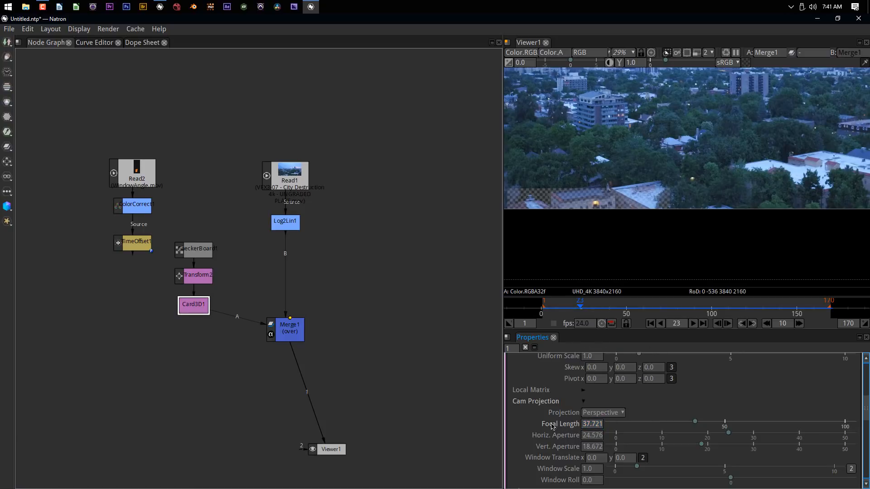
left_click(592, 424)
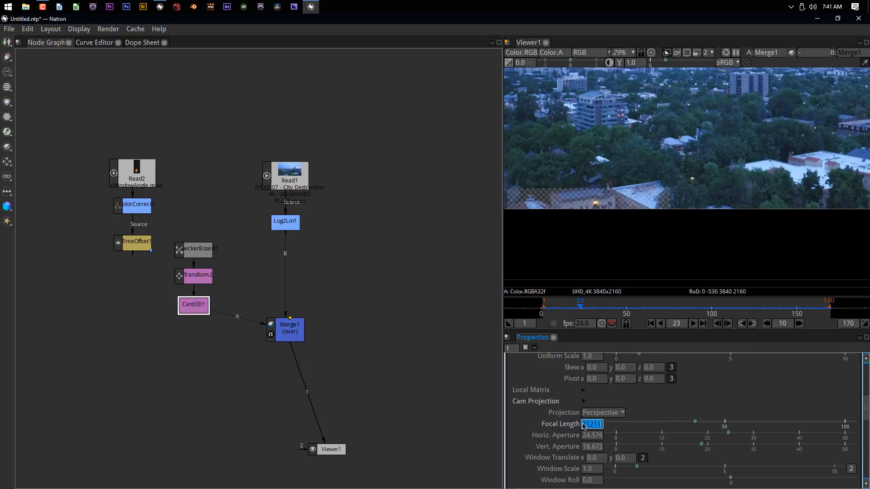
type("24")
left_click(593, 435)
type("35")
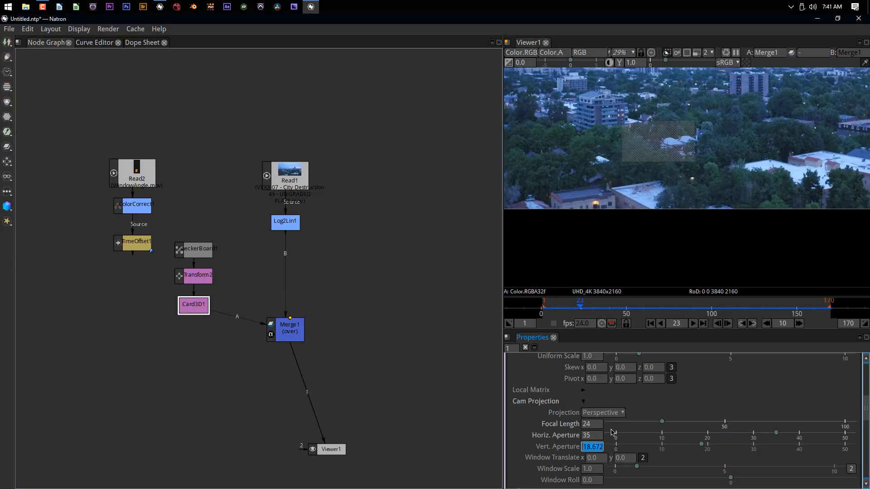
type("11.88")
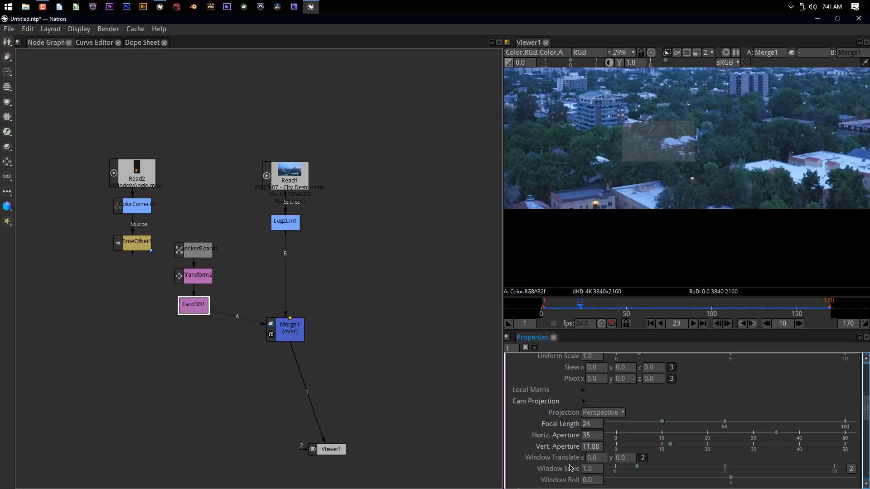
left_click(194, 276)
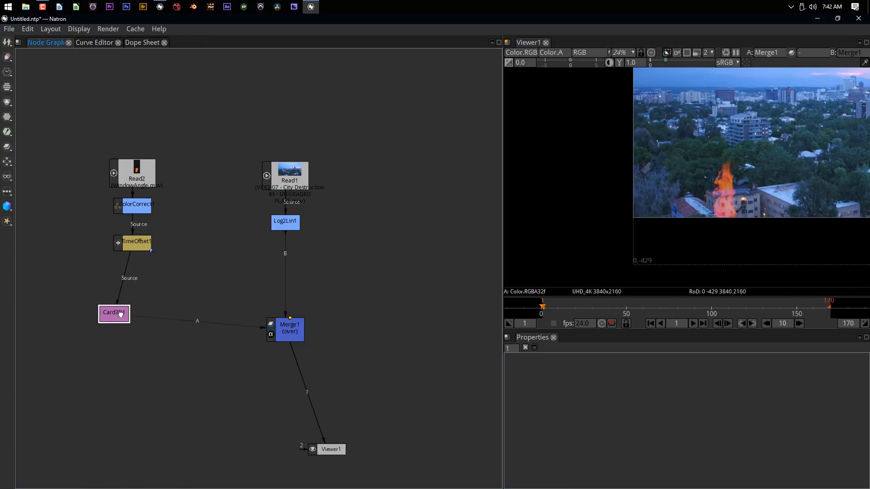
Move Card3D1 down to make room for a Transform node after TimeOffset1.
left_click_drag(114, 314, 132, 329)
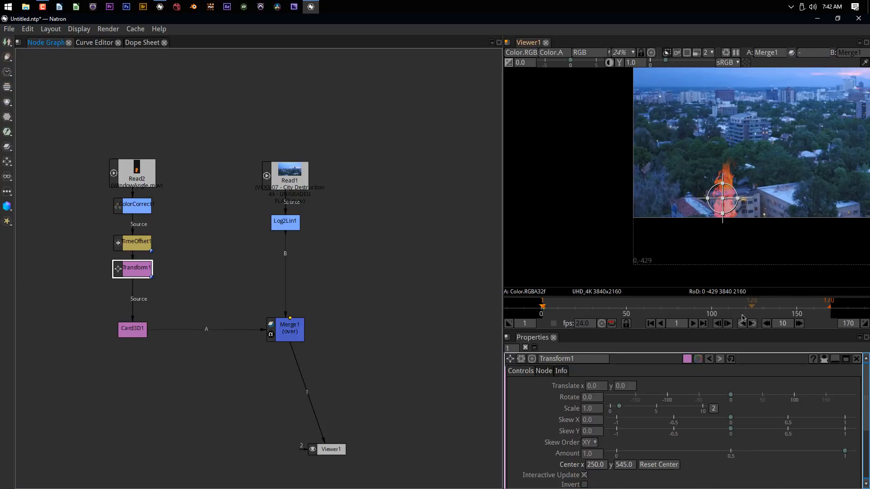
Drag the fire onto the building window and scale it to 0.19 with Skew Y 0.098.
left_click_drag(723, 198, 732, 152)
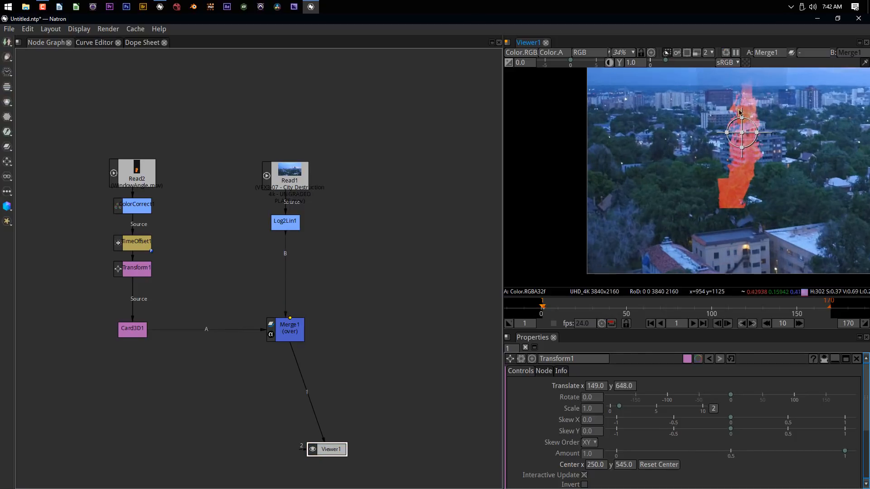
mouse_move(716, 211)
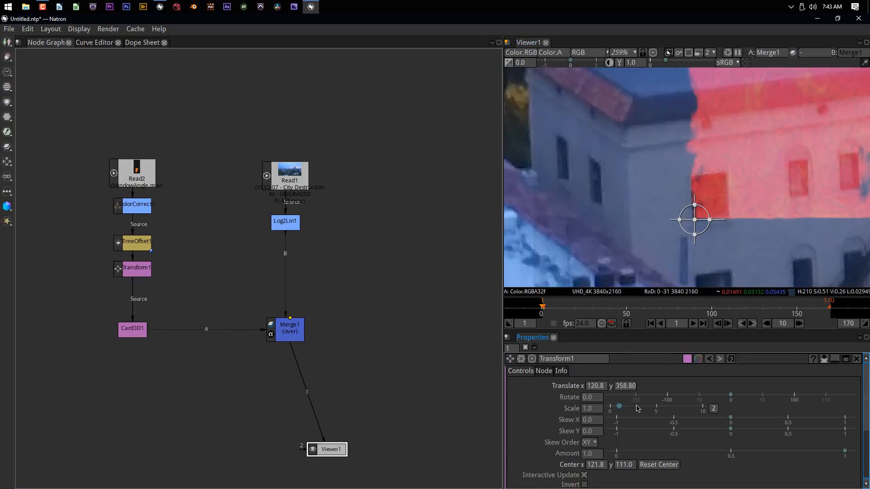
left_click_drag(618, 407, 611, 408)
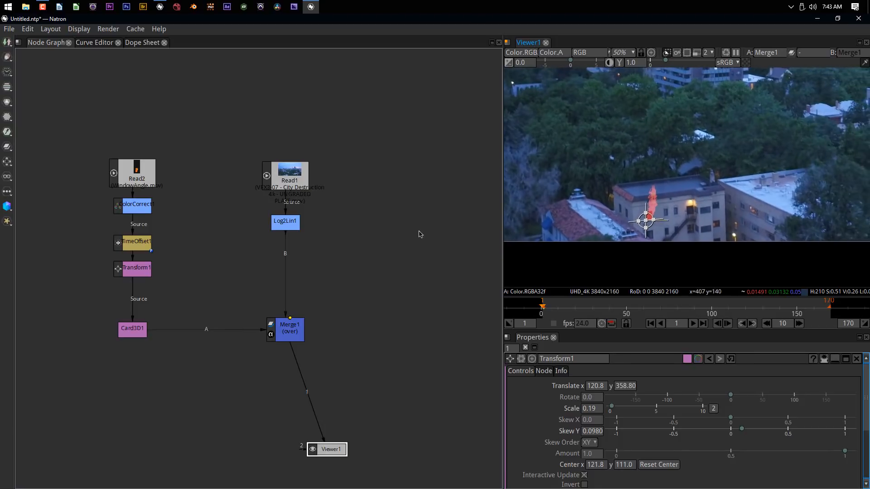
Play back the composite with Merge1 selected to review the fire, then stop on frame 36.
left_click(285, 330)
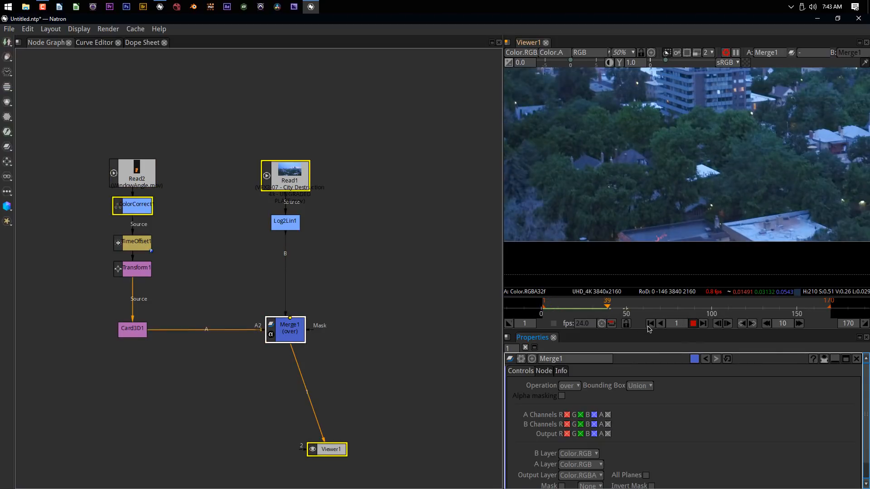
left_click(650, 324)
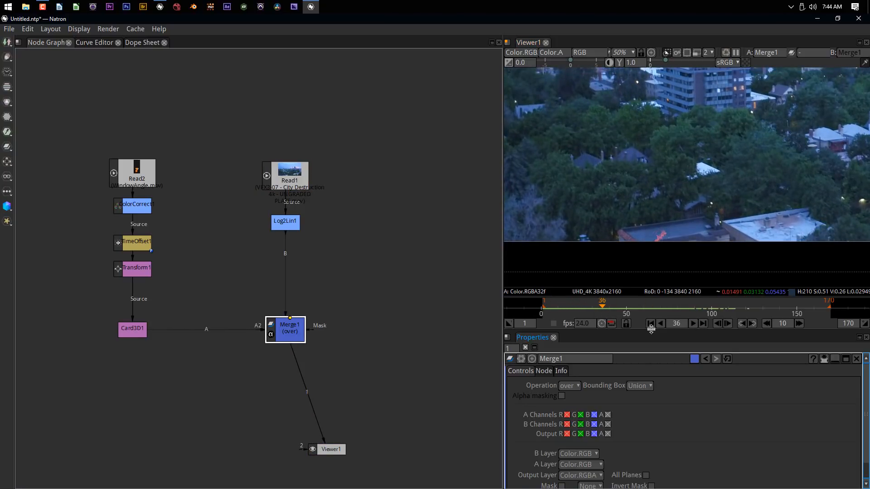
Return the timeline to frame 1 showing the flame in the building window.
left_click(650, 323)
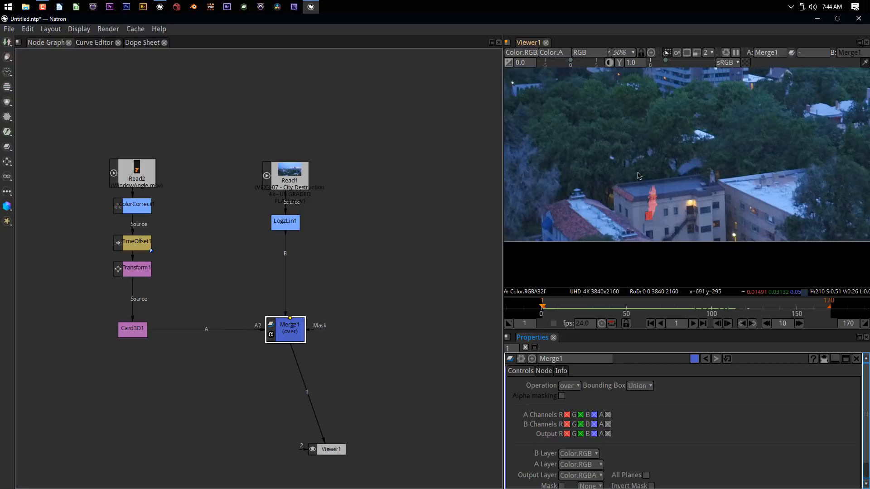
mouse_move(654, 139)
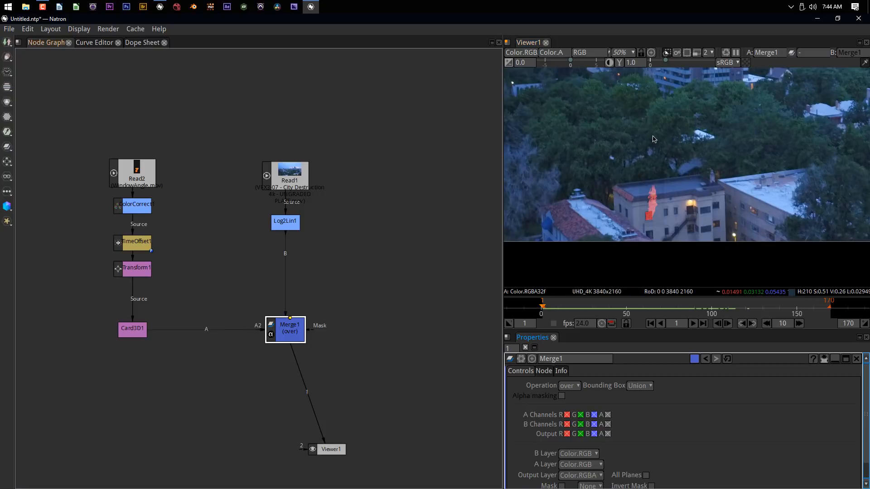
mouse_move(776, 177)
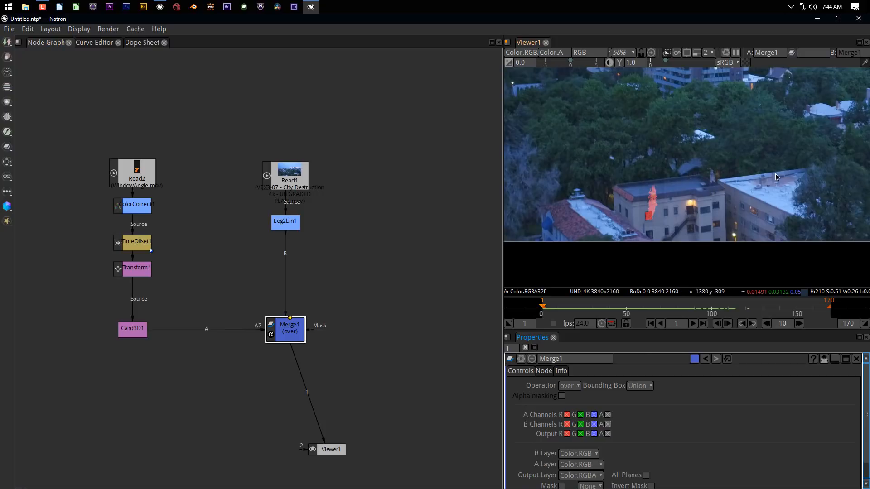
mouse_move(763, 179)
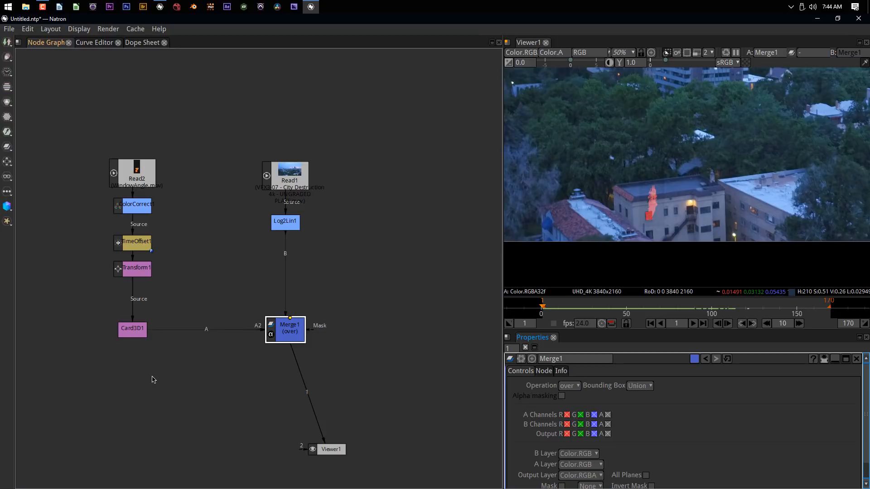
mouse_move(261, 356)
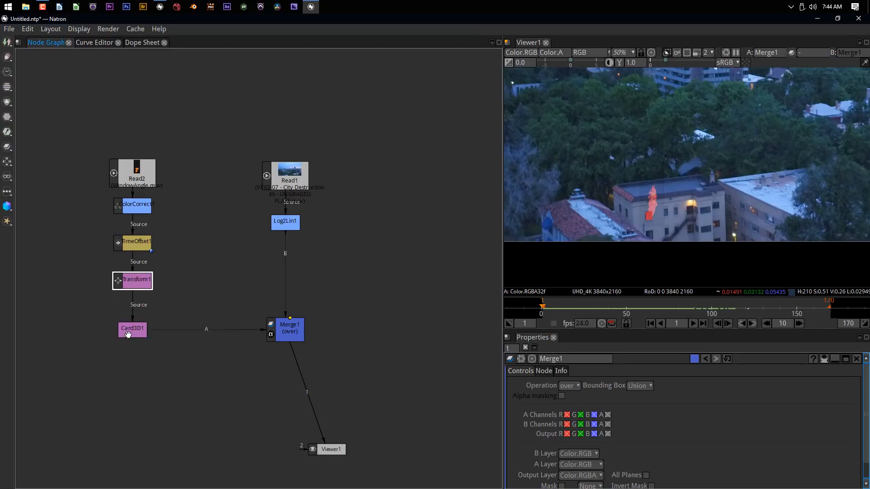
mouse_move(781, 226)
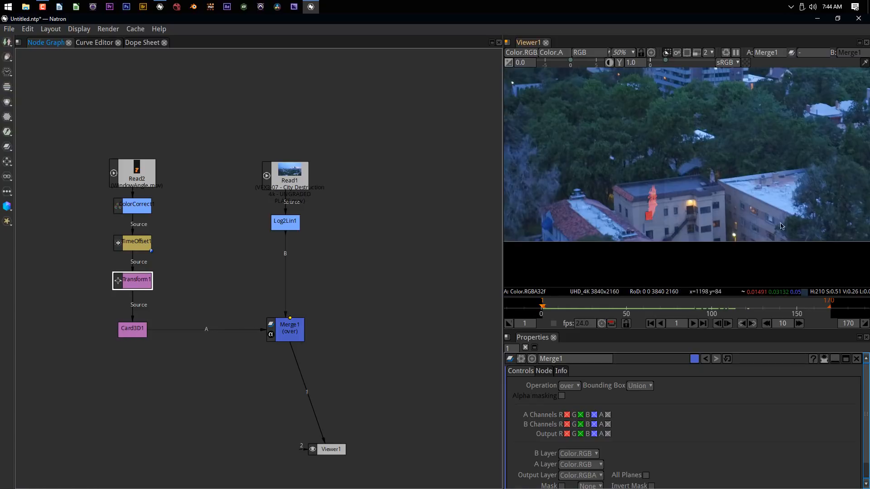